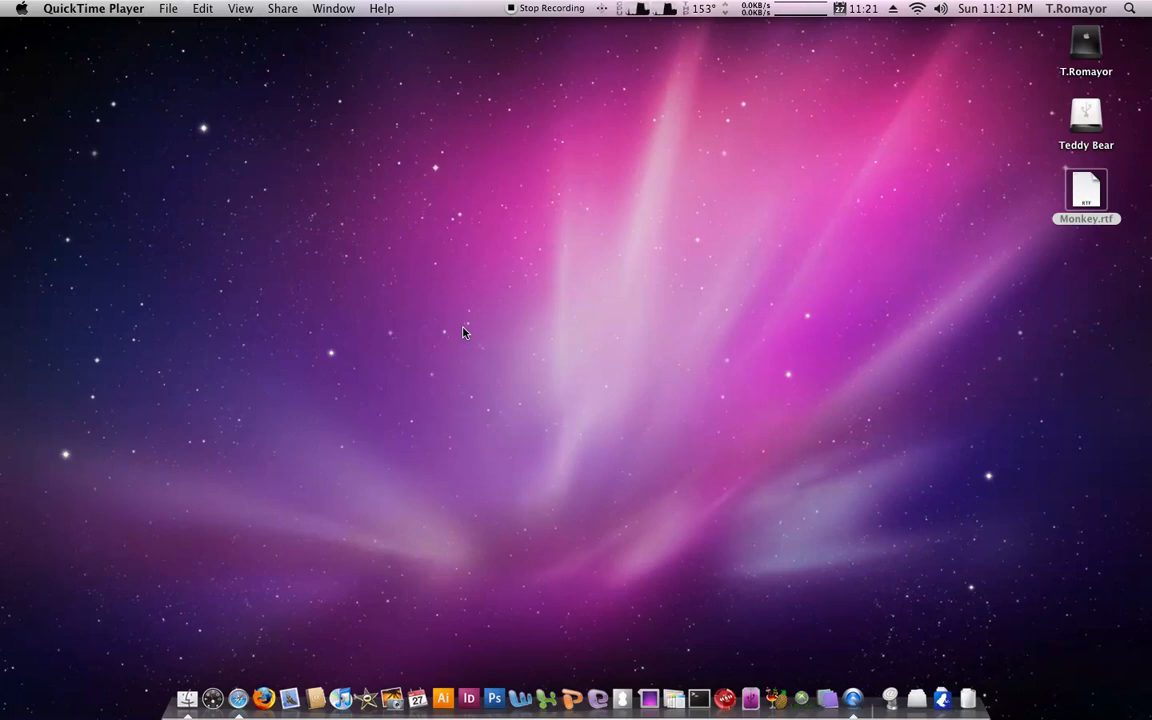
mouse_move(726, 700)
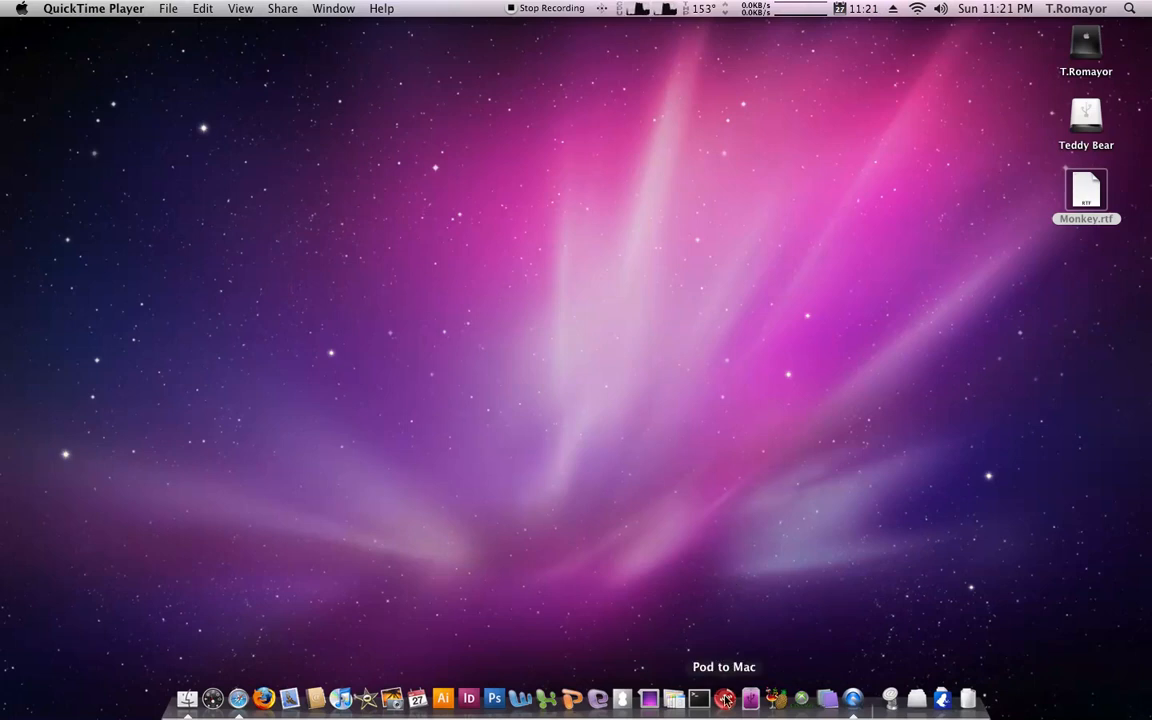
mouse_move(762, 670)
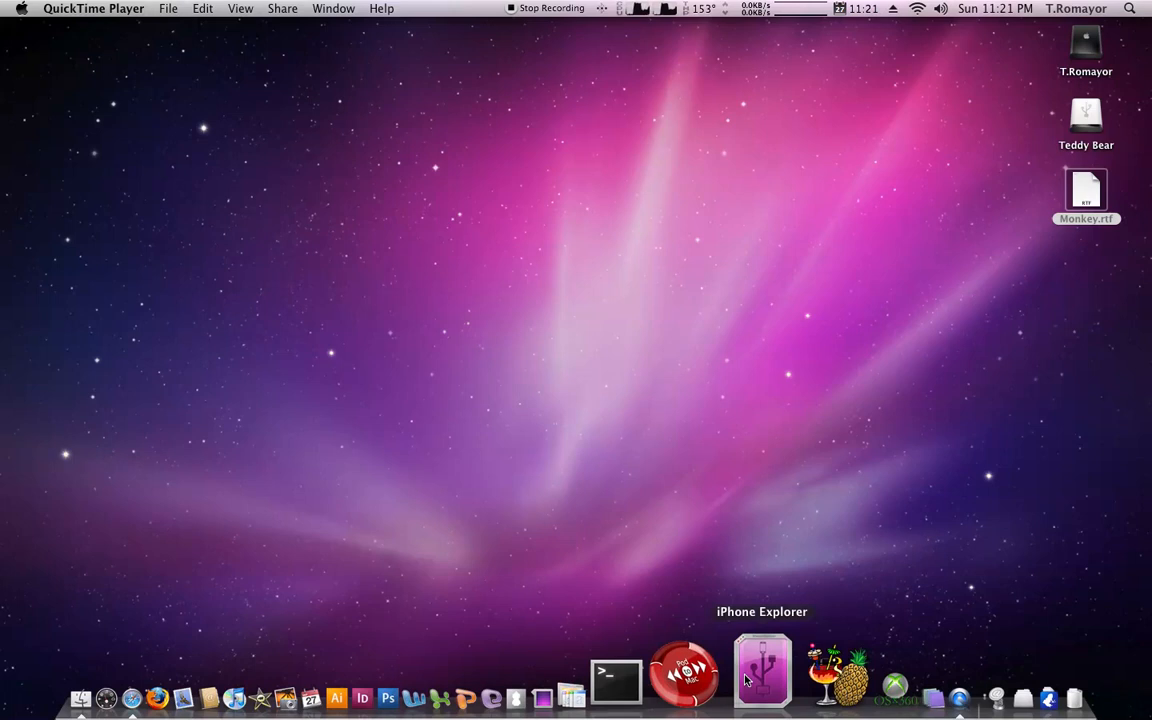
mouse_move(984, 472)
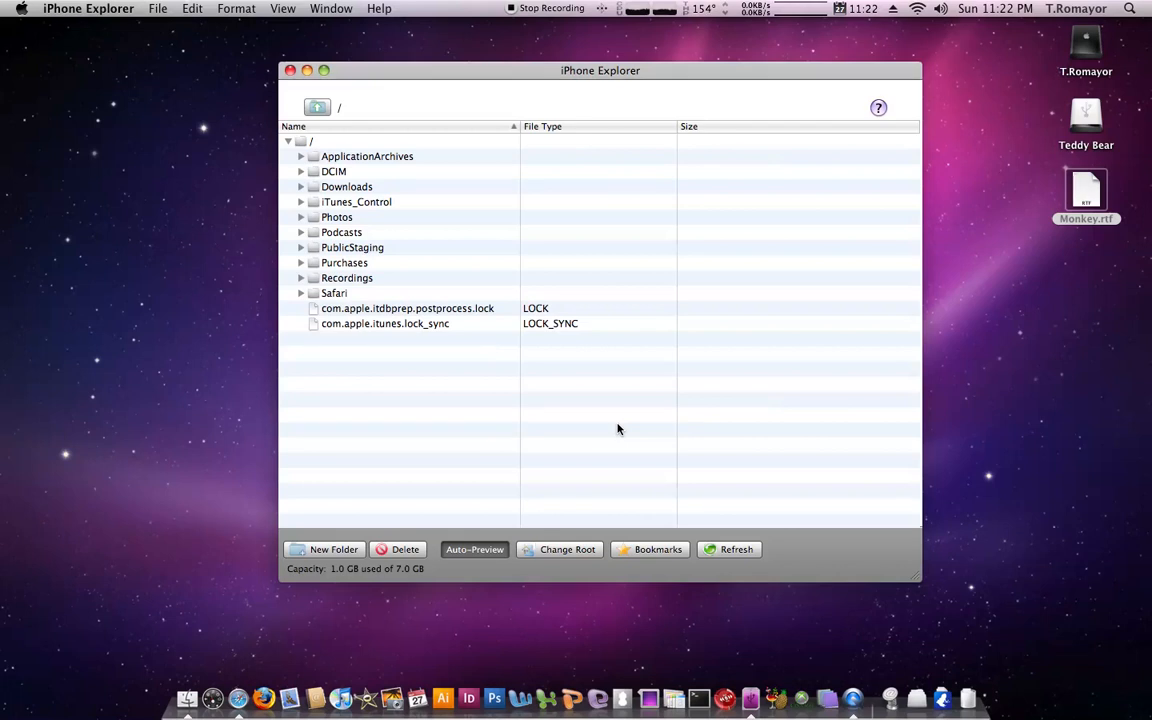
click(312, 140)
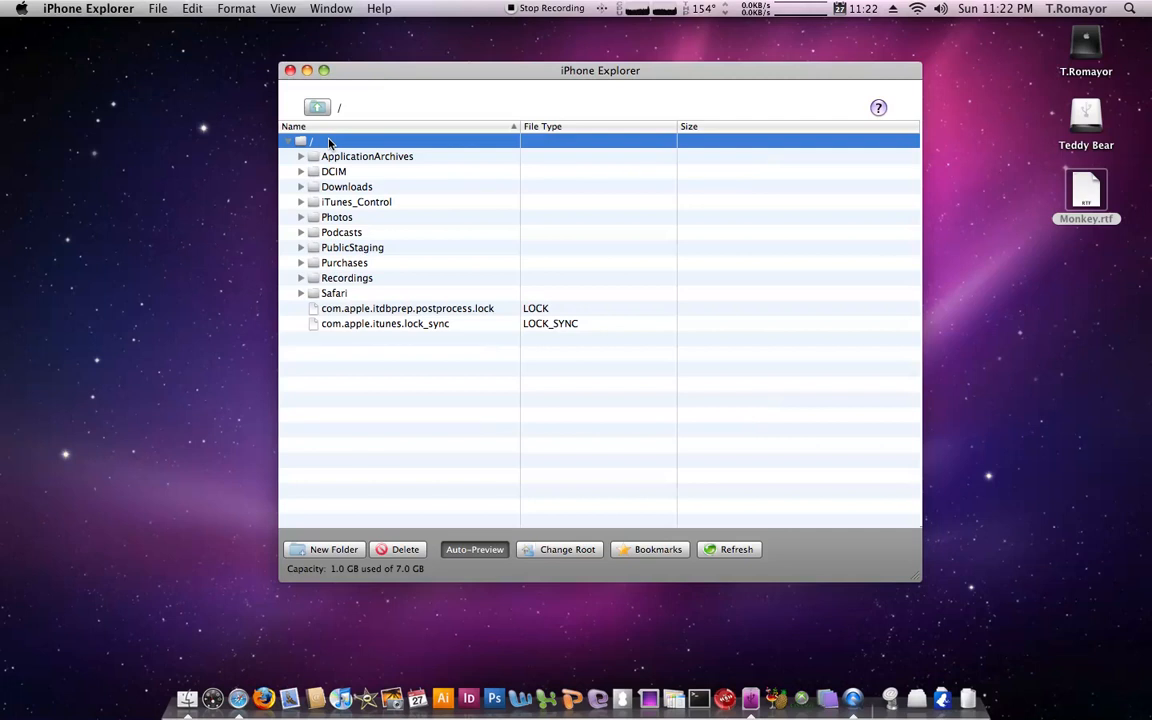
mouse_move(356, 296)
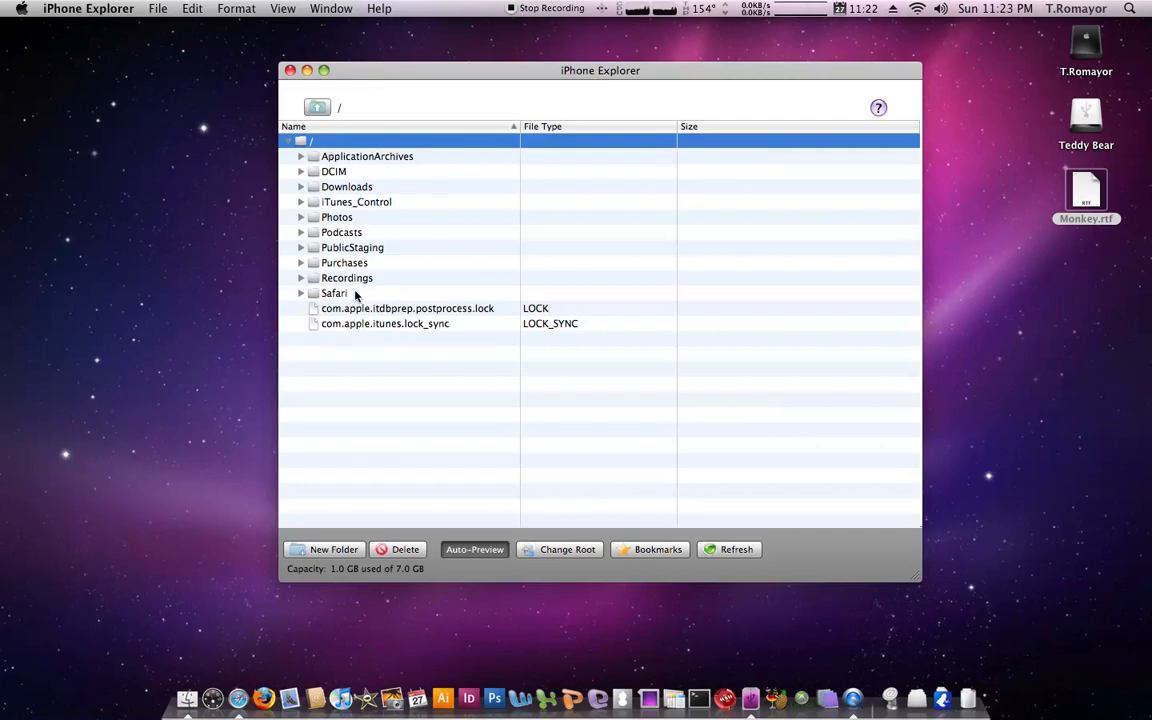
mouse_move(564, 120)
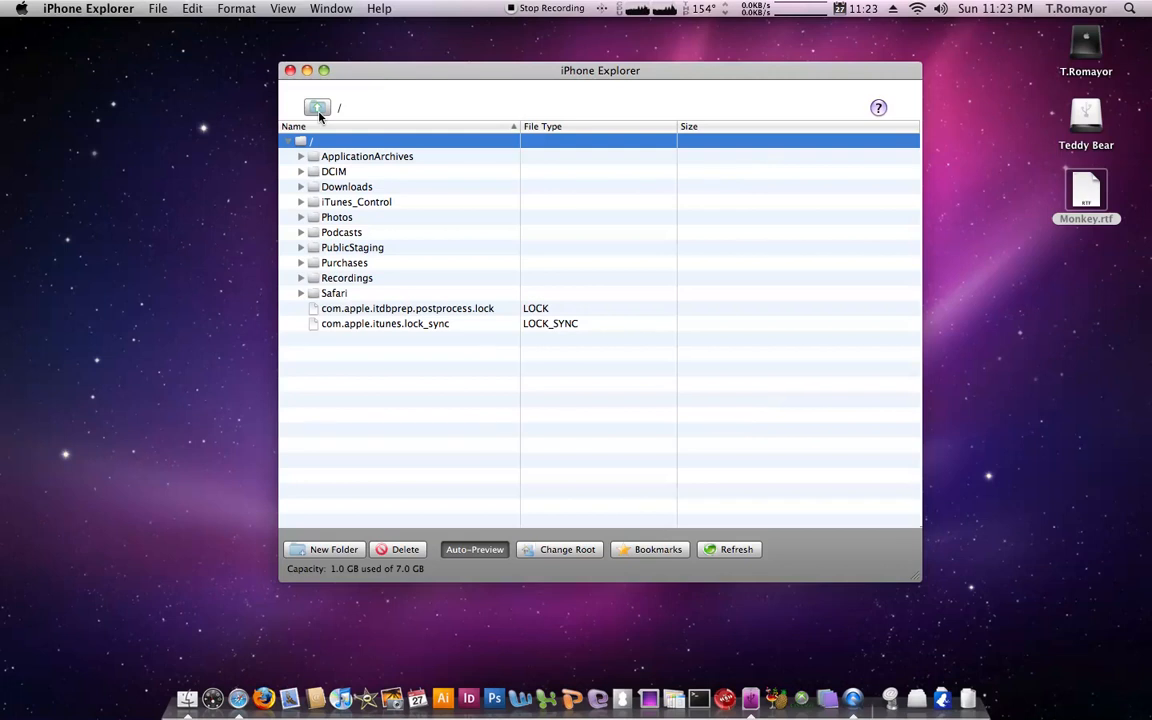
mouse_move(328, 140)
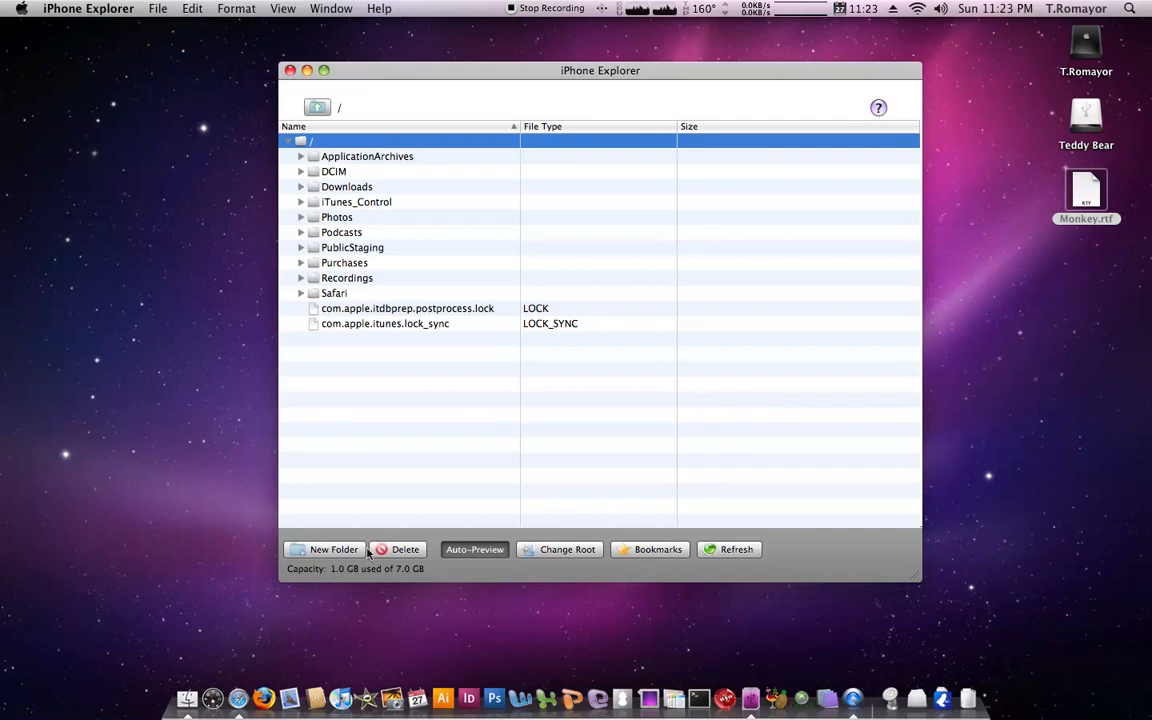
mouse_move(744, 562)
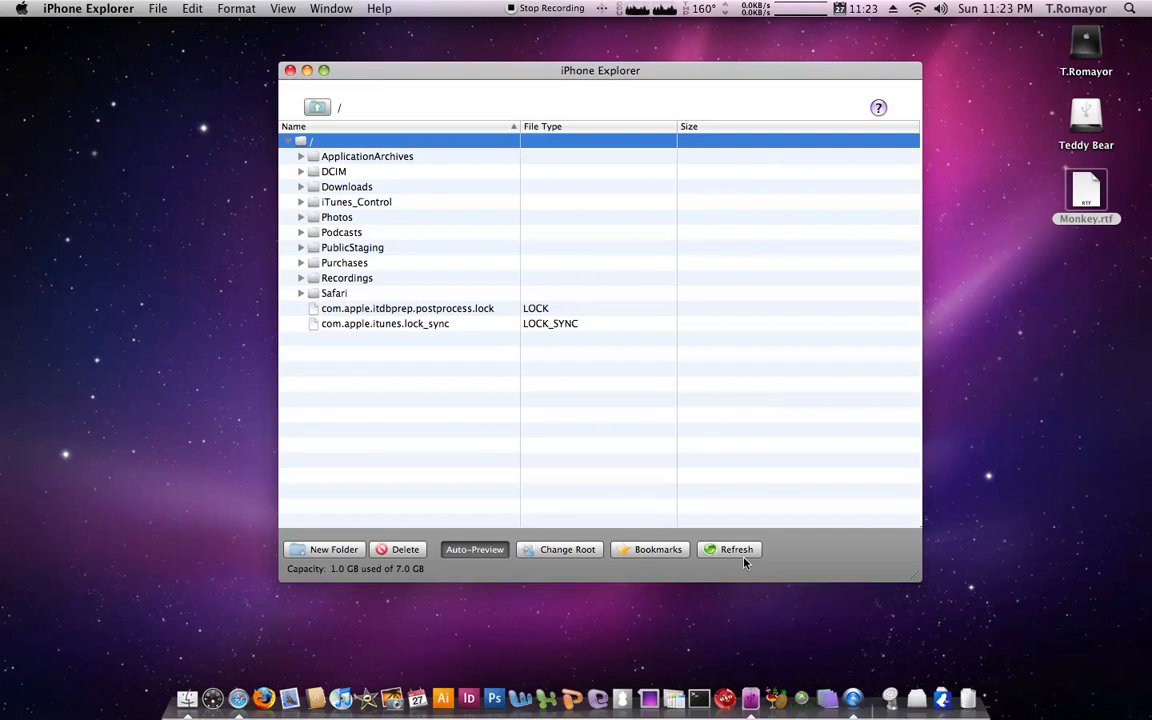
mouse_move(590, 564)
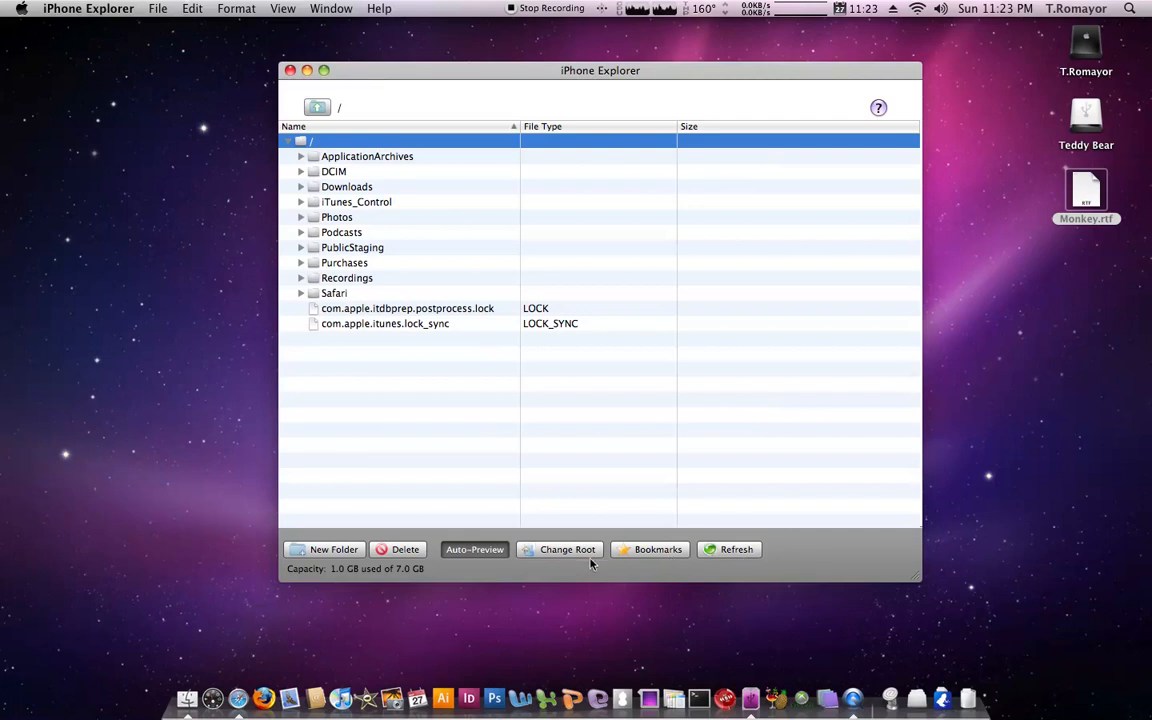
mouse_move(584, 562)
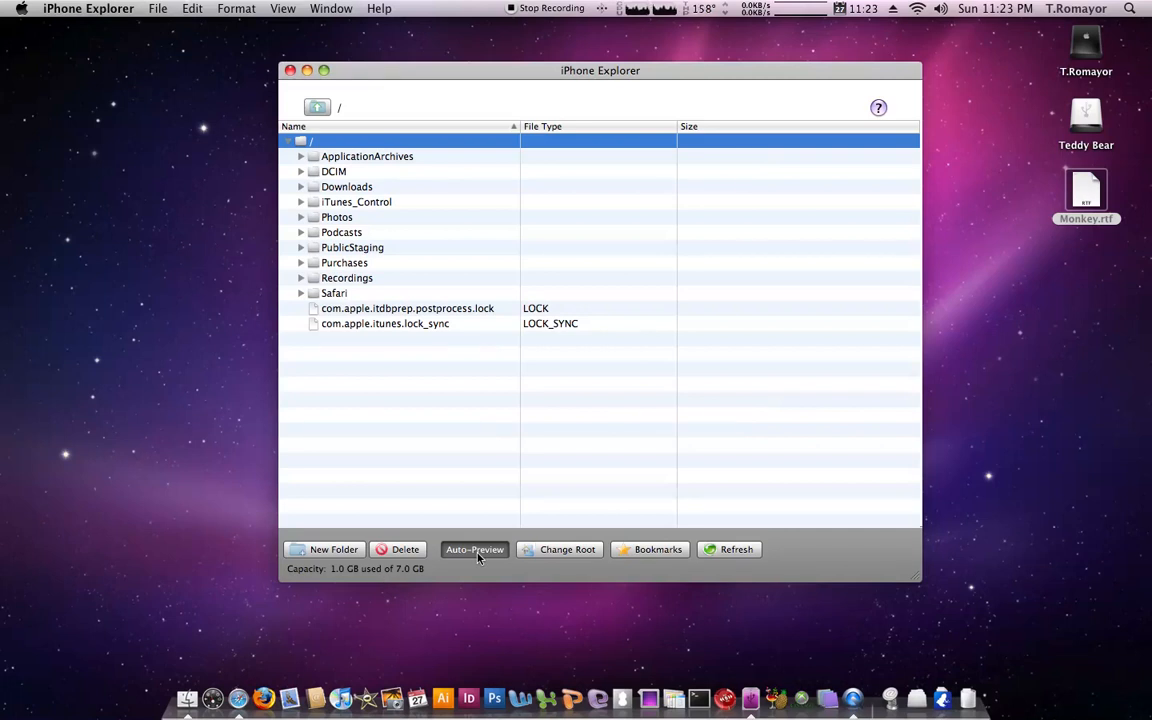
mouse_move(464, 572)
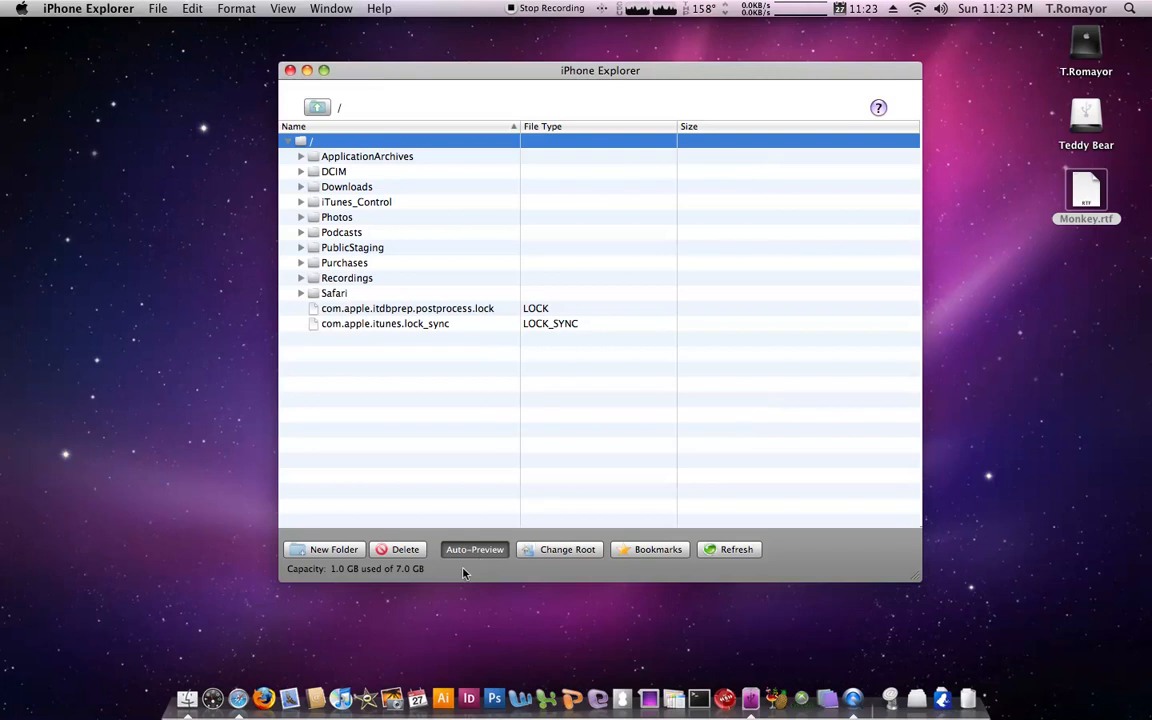
mouse_move(332, 572)
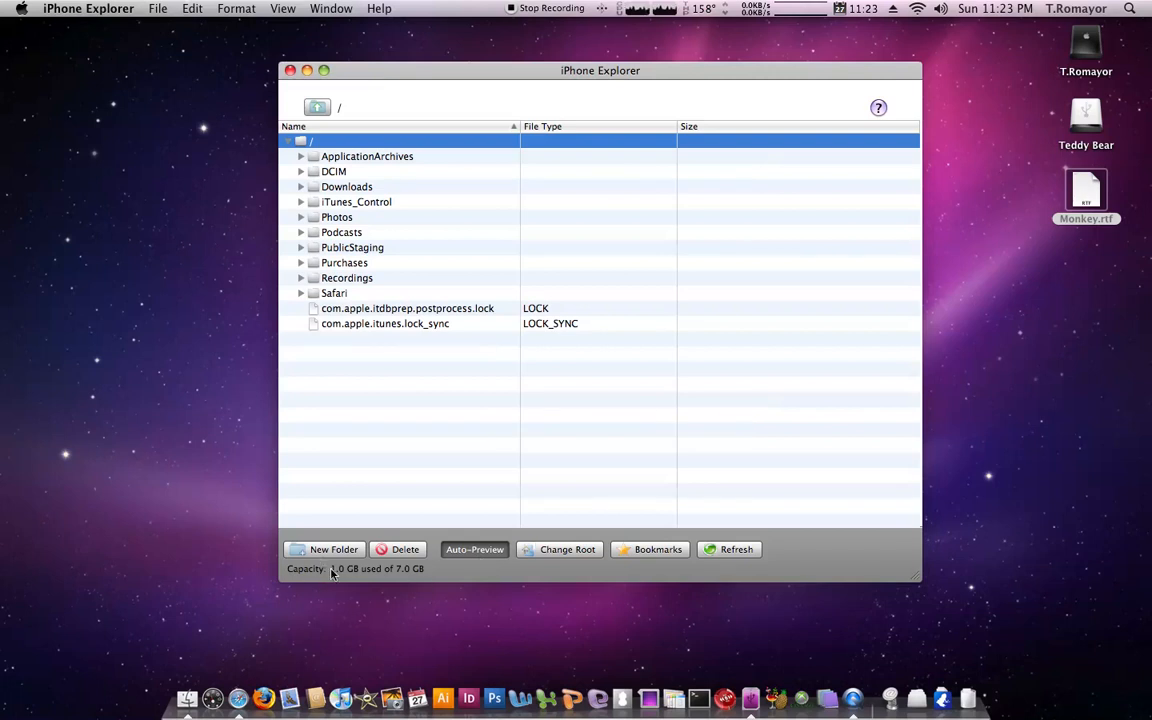
mouse_move(536, 558)
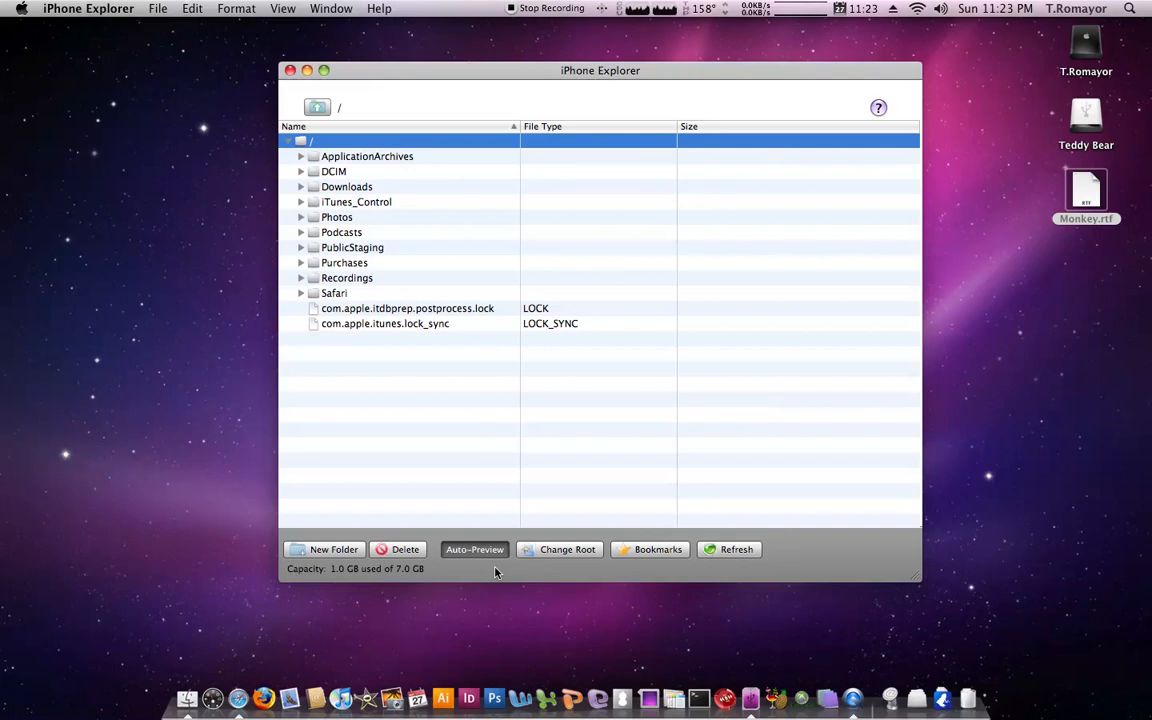
mouse_move(384, 272)
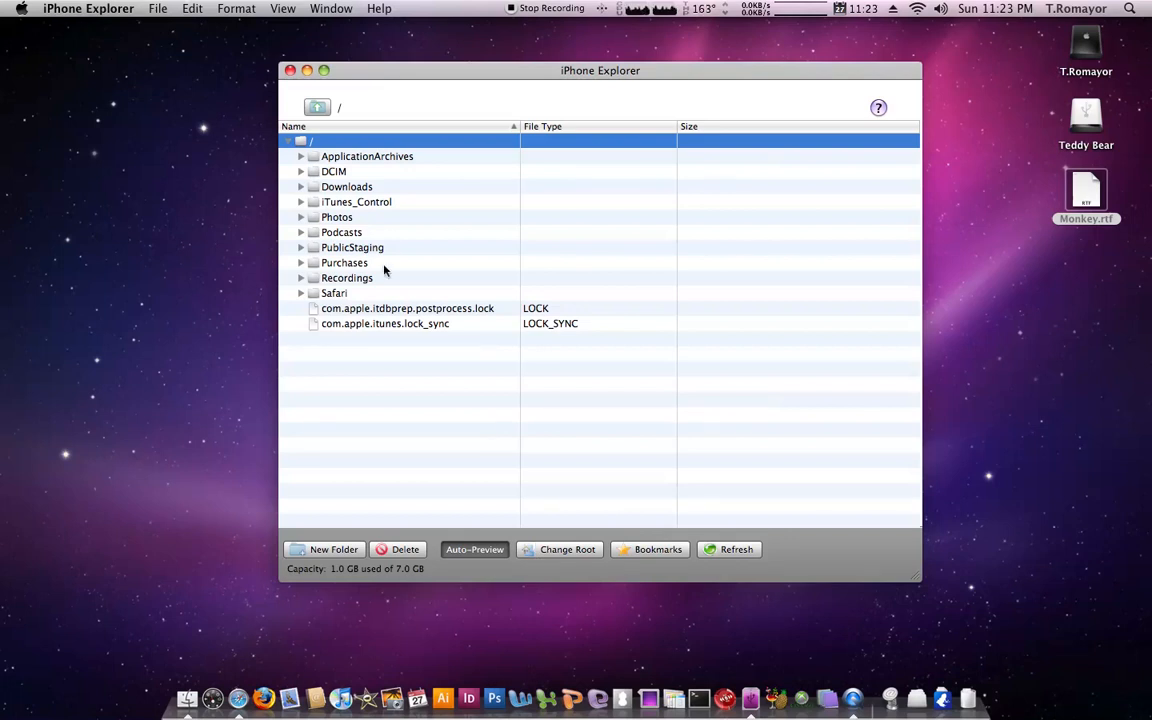
mouse_move(404, 604)
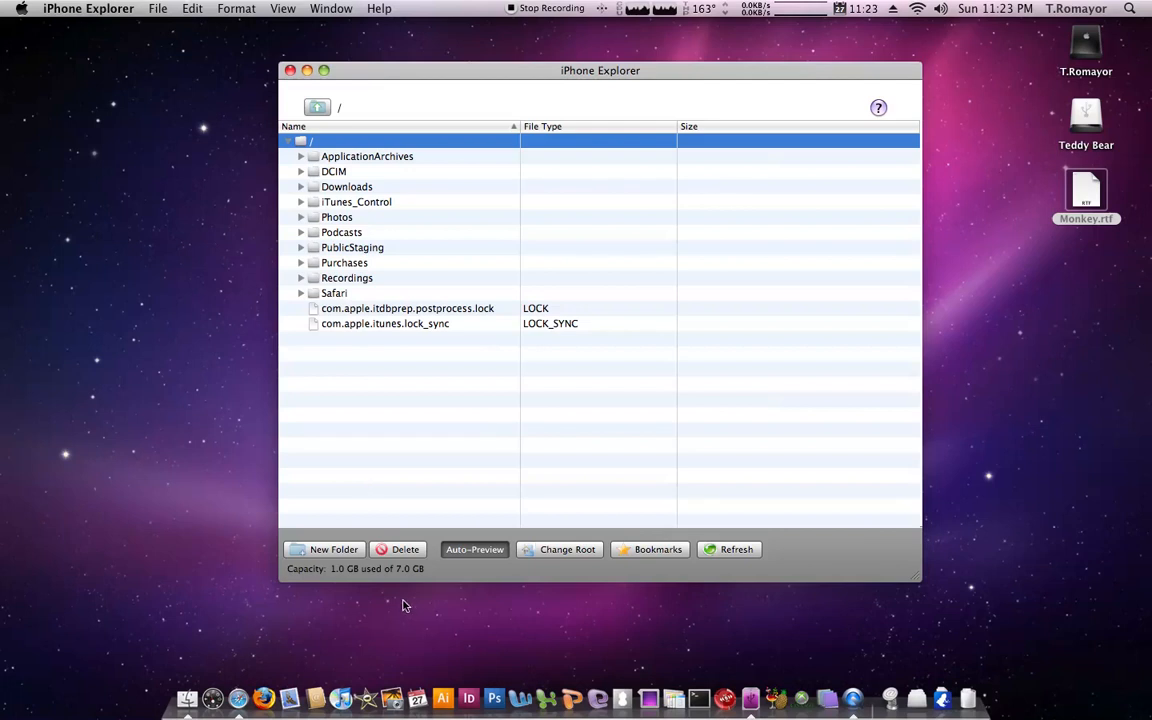
mouse_move(400, 418)
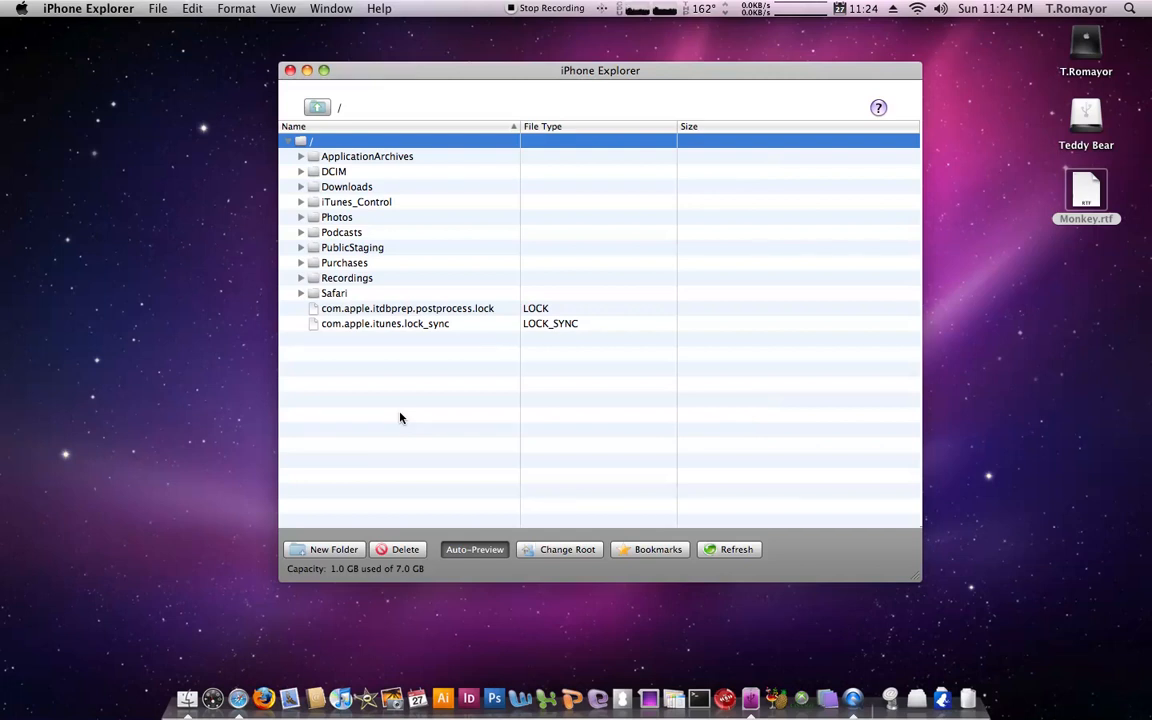
mouse_move(452, 580)
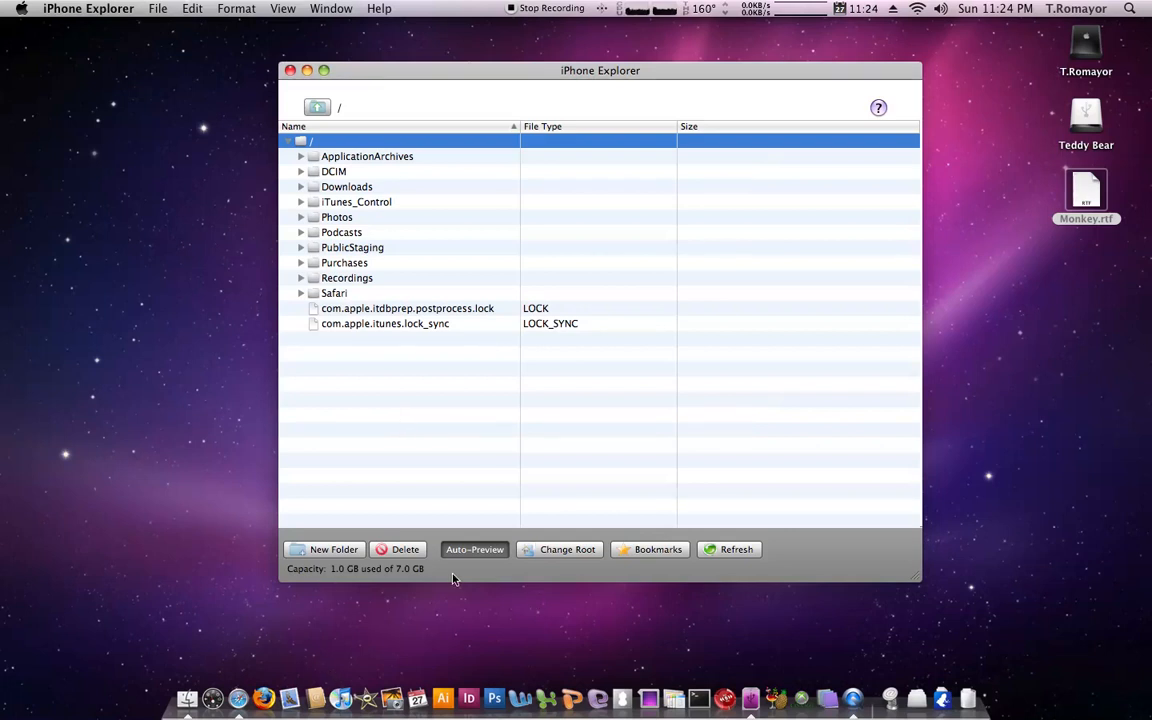
mouse_move(342, 584)
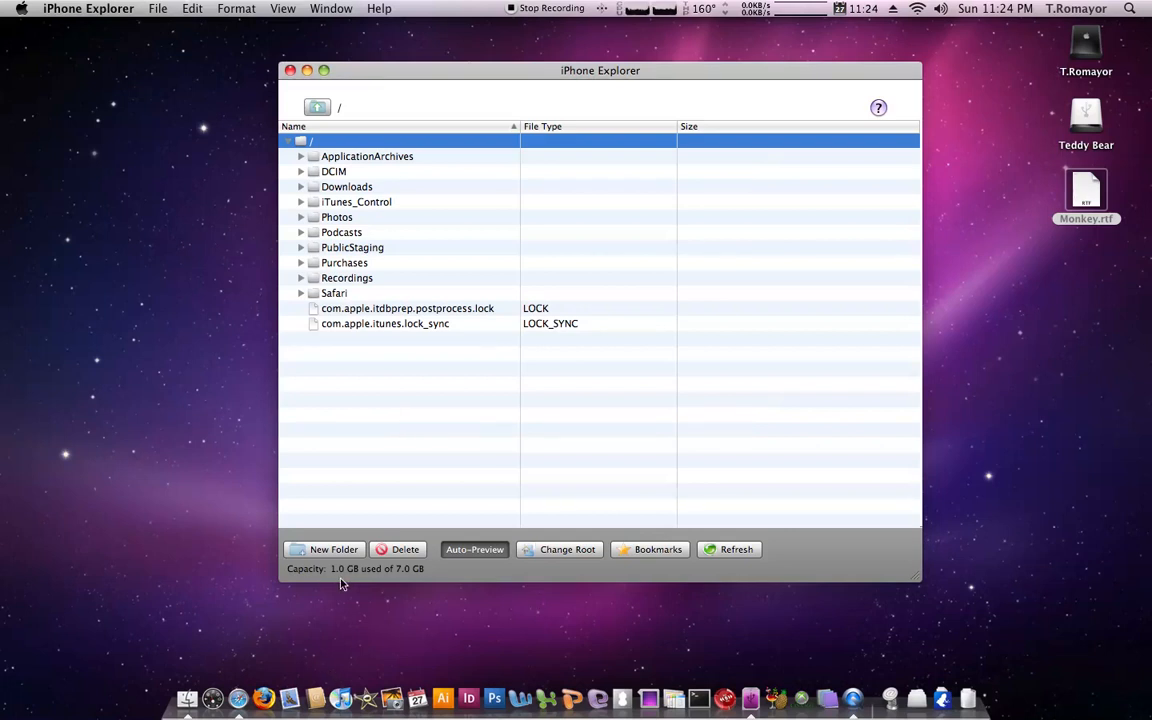
mouse_move(418, 584)
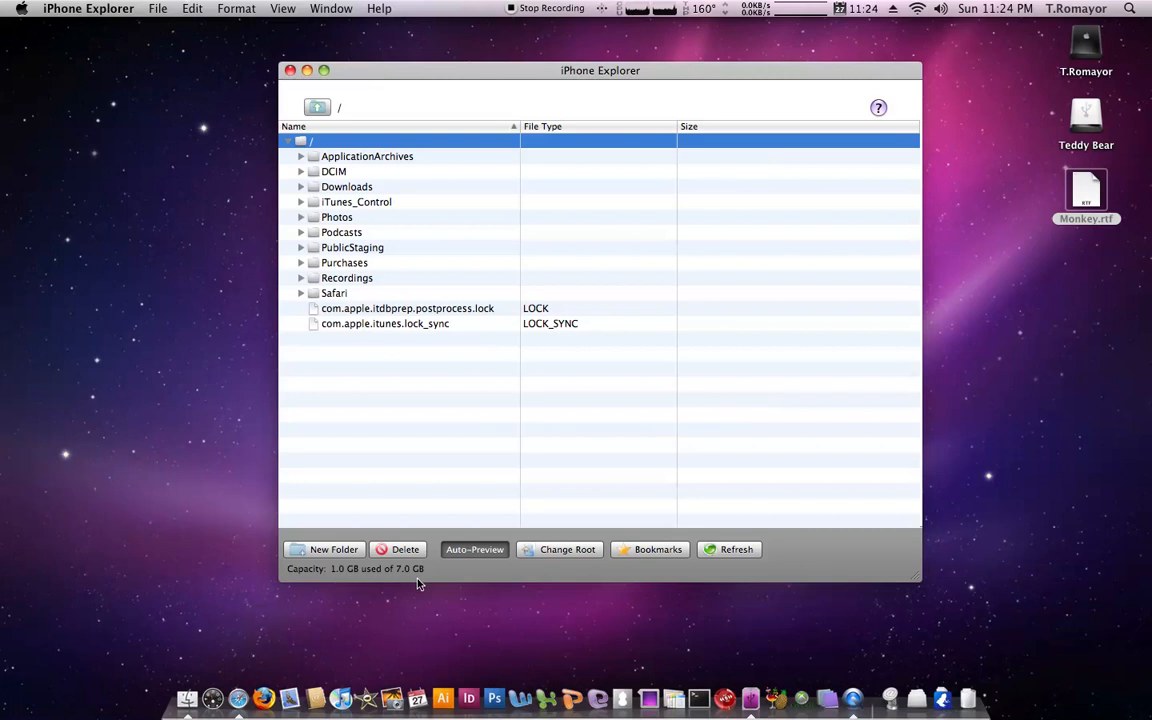
mouse_move(544, 256)
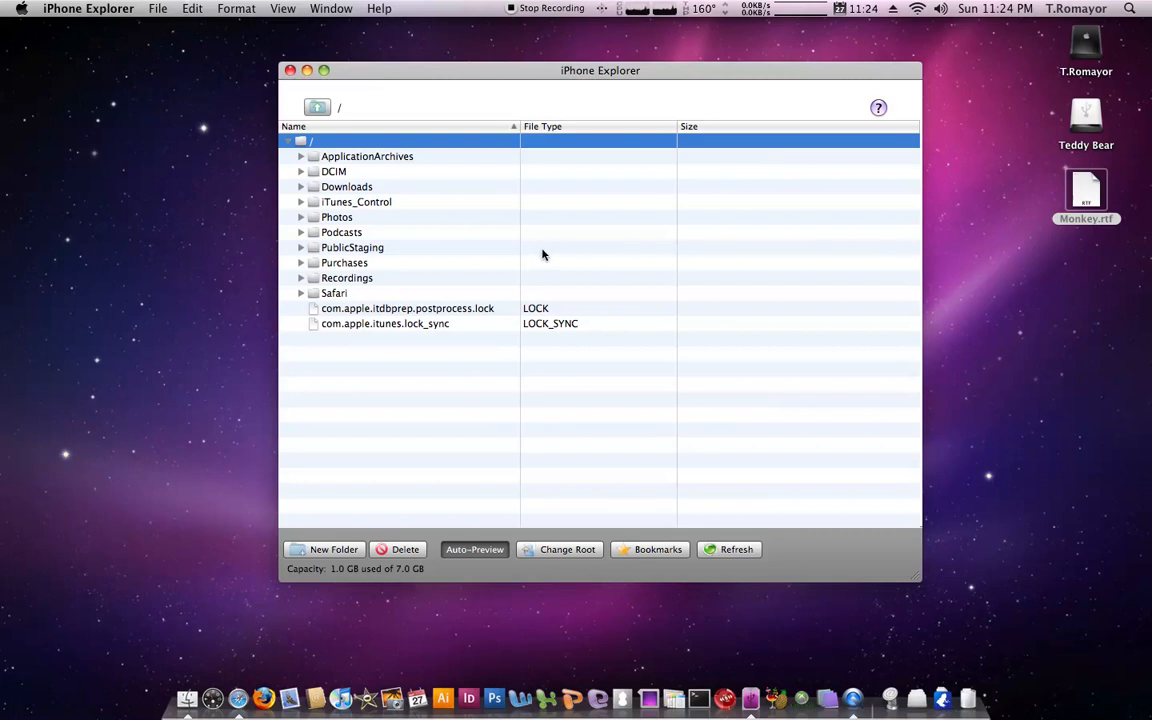
mouse_move(452, 352)
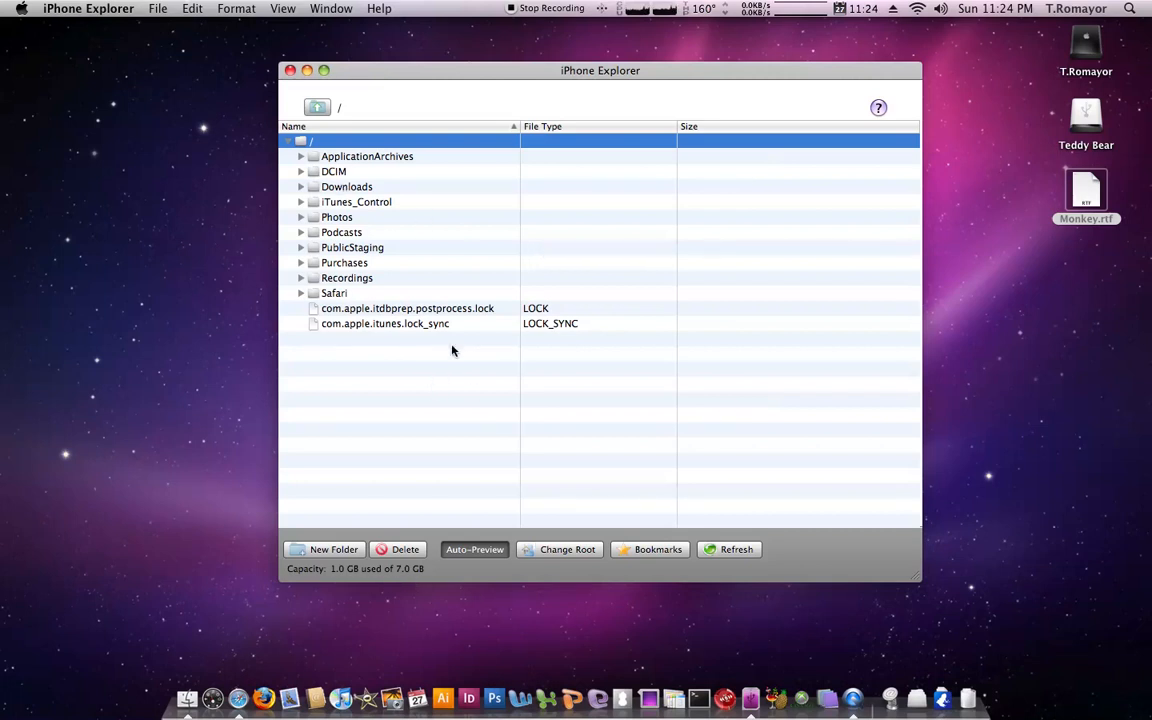
mouse_move(432, 308)
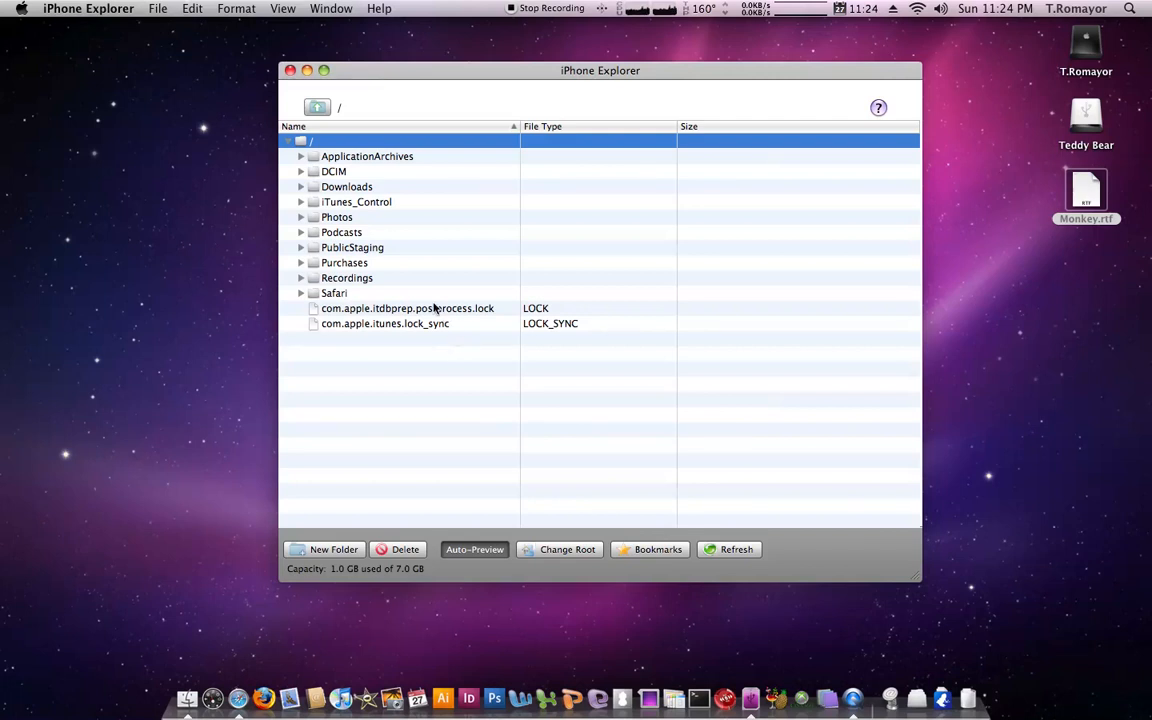
mouse_move(348, 232)
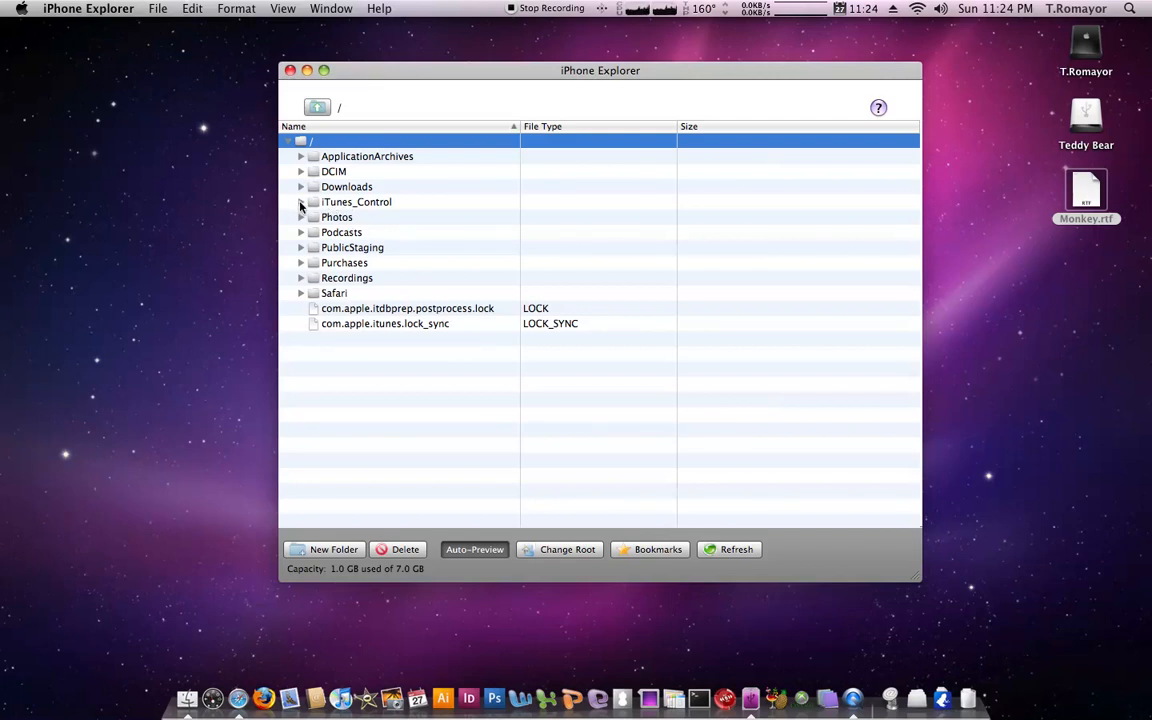
mouse_move(336, 182)
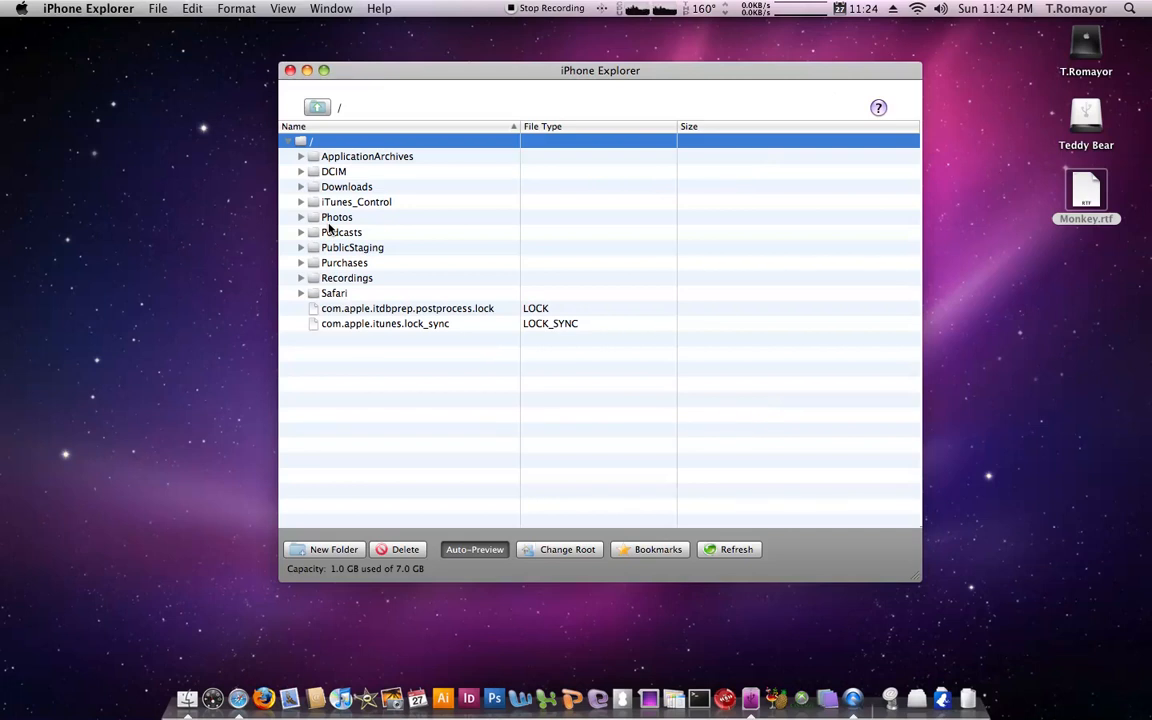
mouse_move(320, 188)
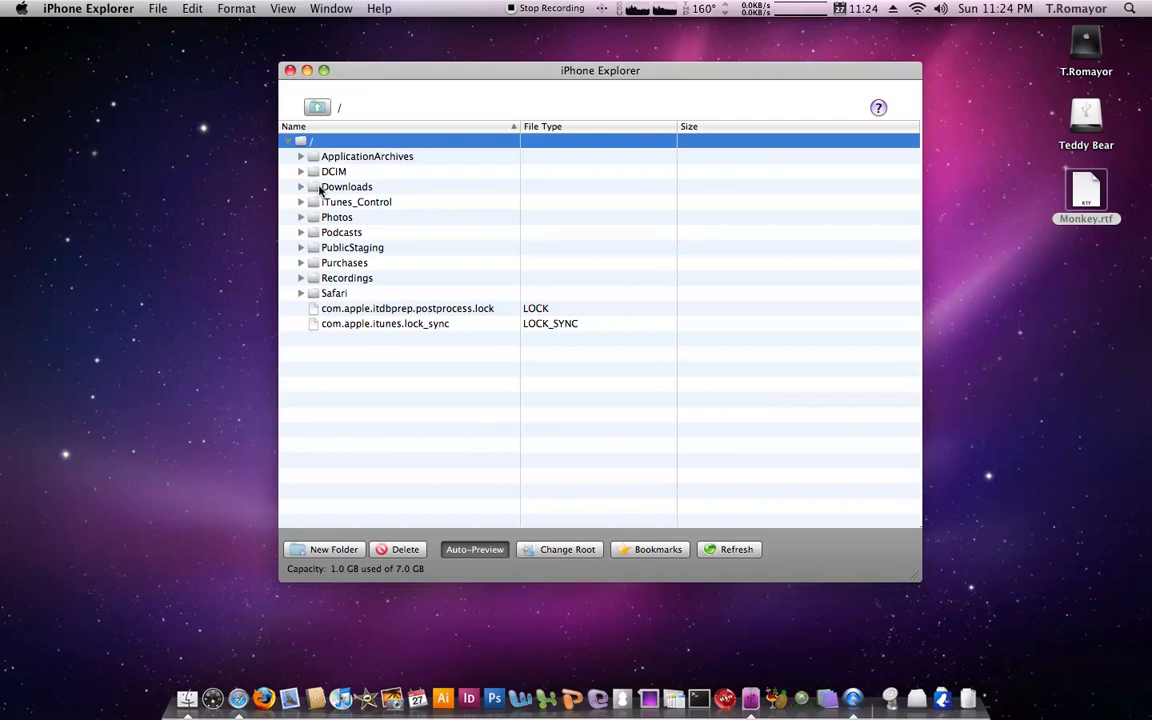
Expand DCIM > 102APPLE and select the photo IMG_2020.JPG in the list.
click(300, 172)
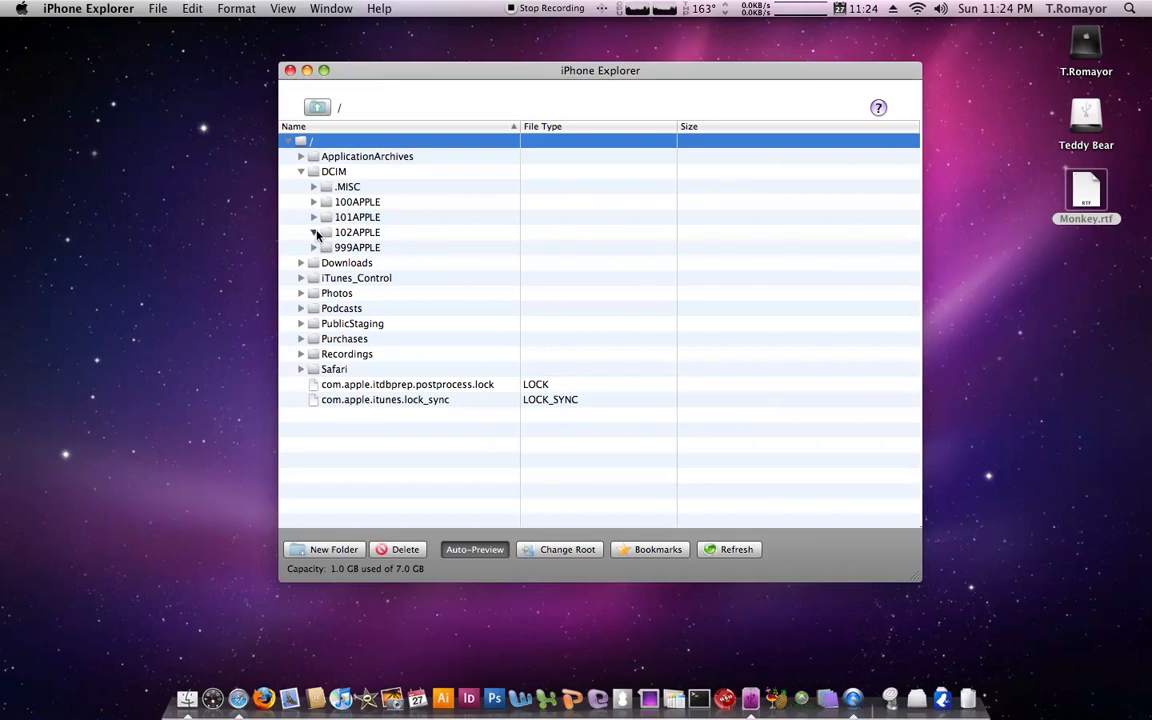
click(314, 232)
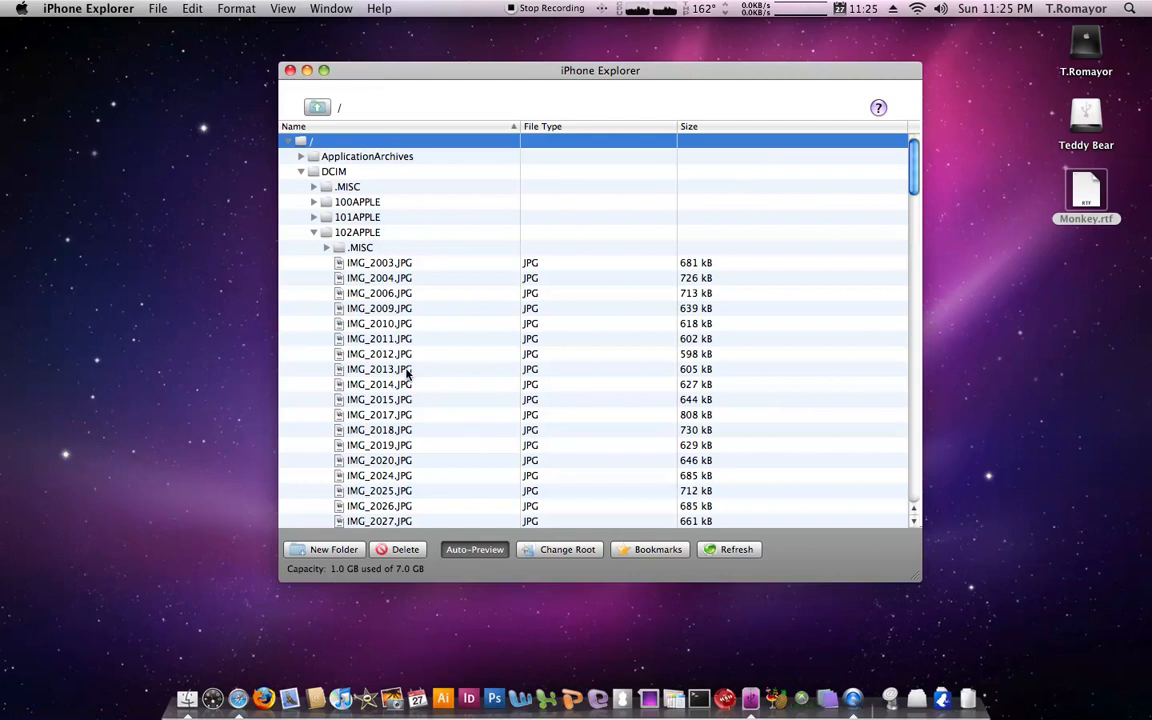
scroll(down, 3)
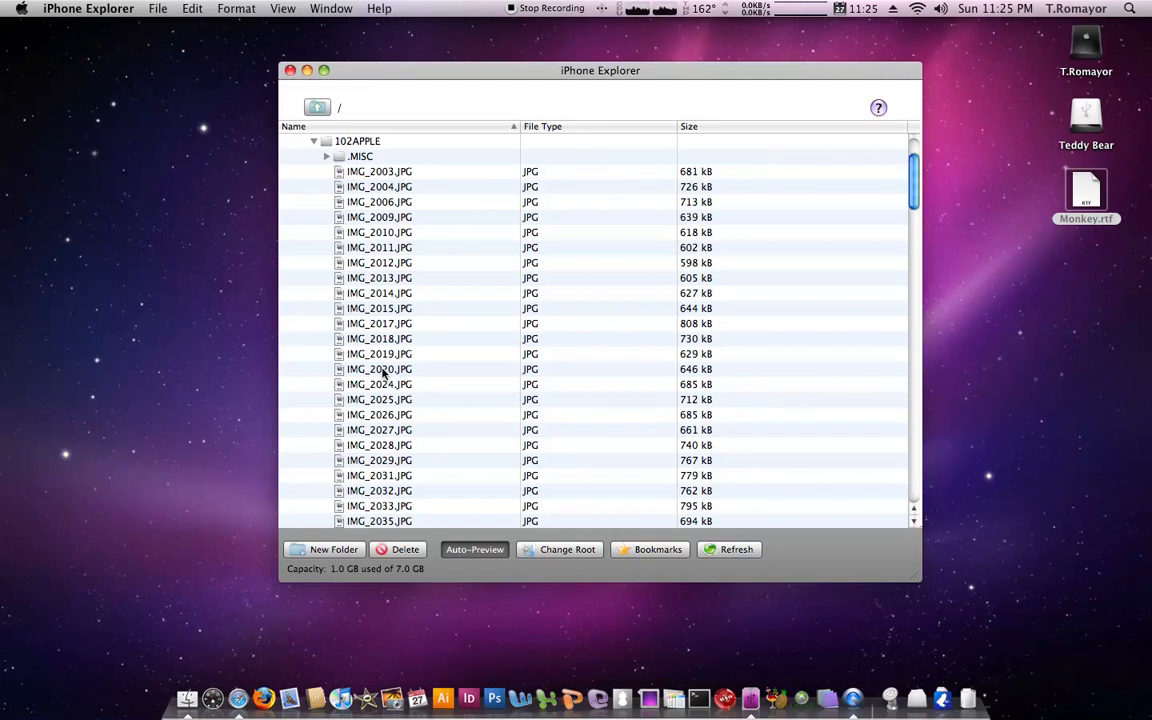
click(380, 368)
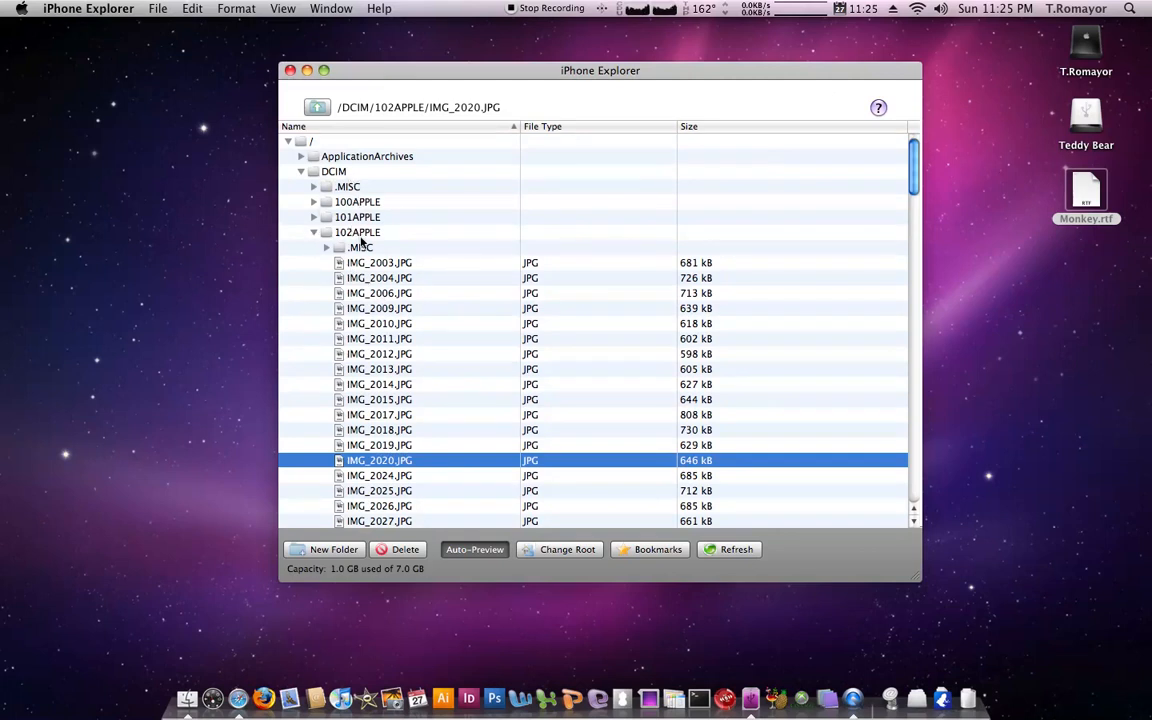
Preview the photo IMG_2024.JPG, then close the File Preview window.
scroll(down, 3)
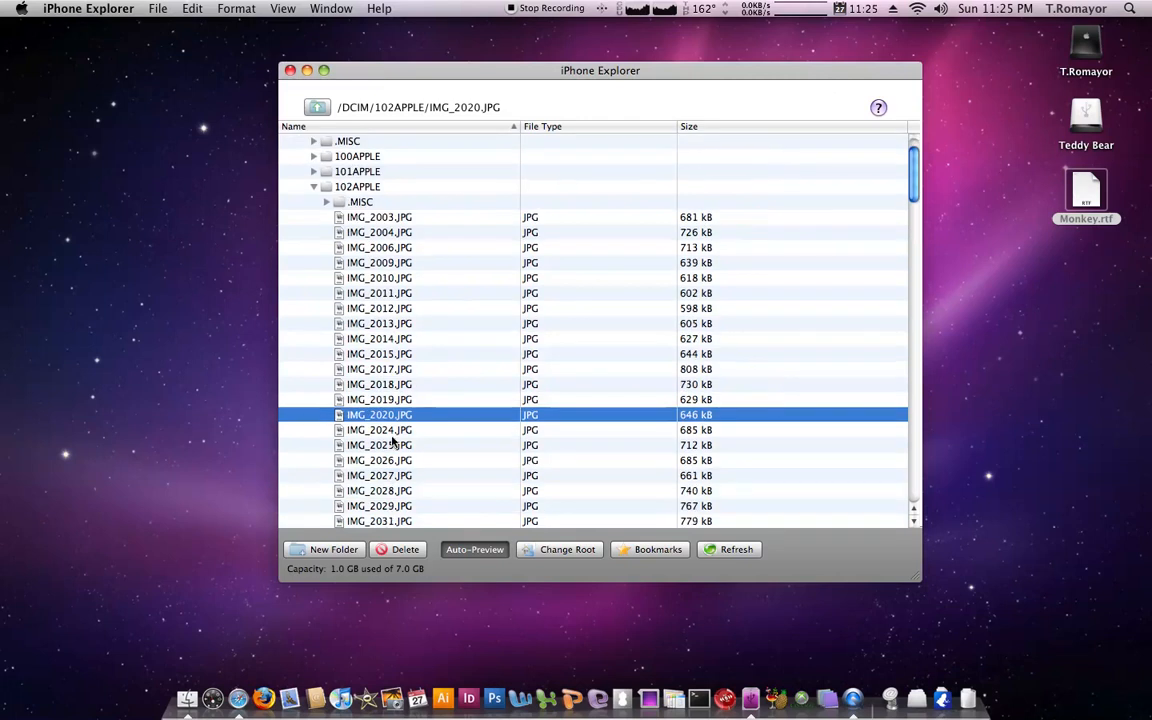
click(380, 430)
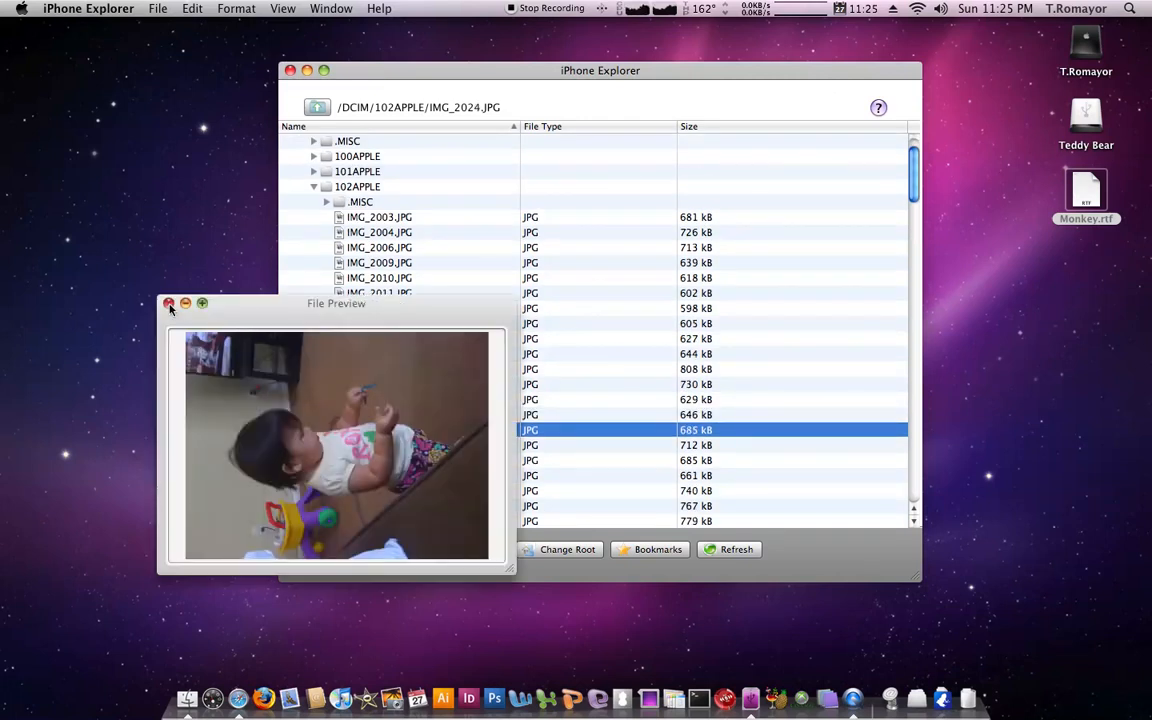
click(168, 304)
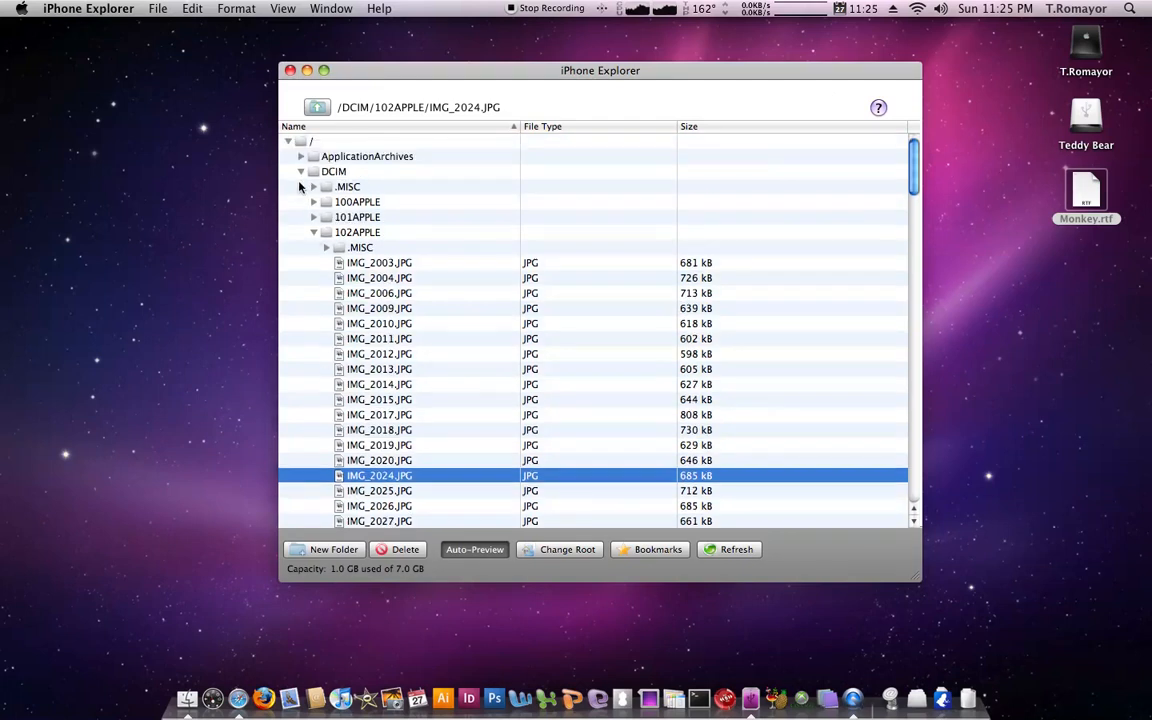
Collapse DCIM, expand iTunes_Control > Music > F00 and play its first M4A track.
click(316, 108)
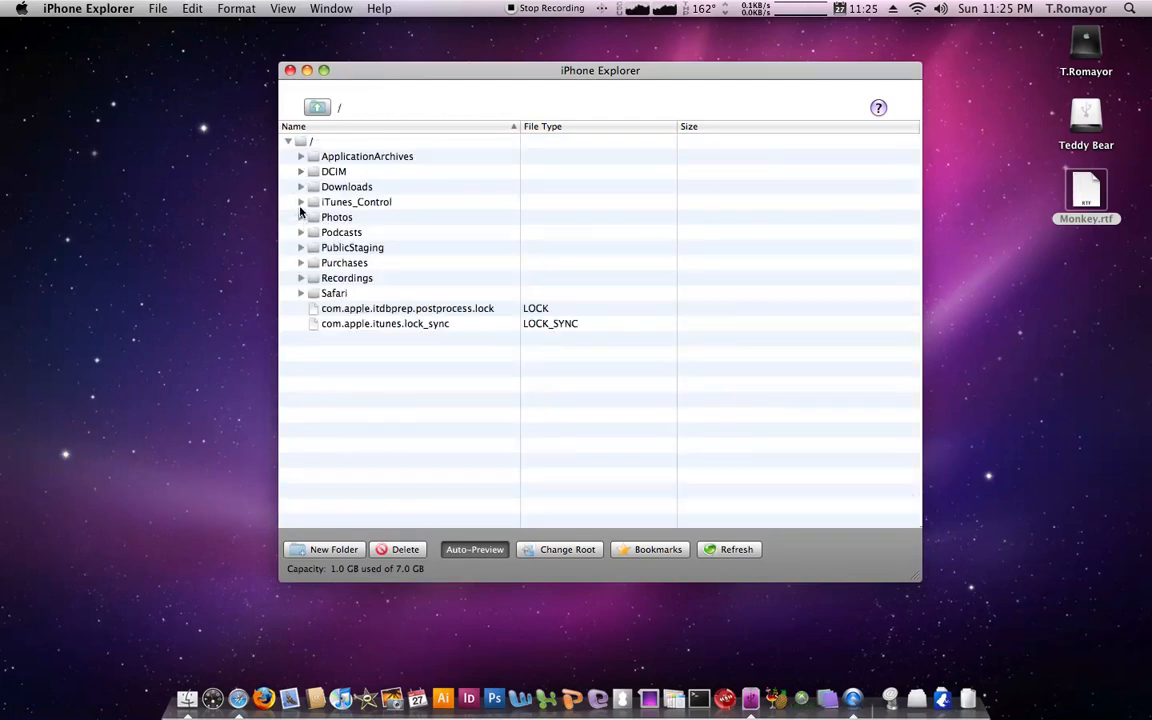
click(300, 202)
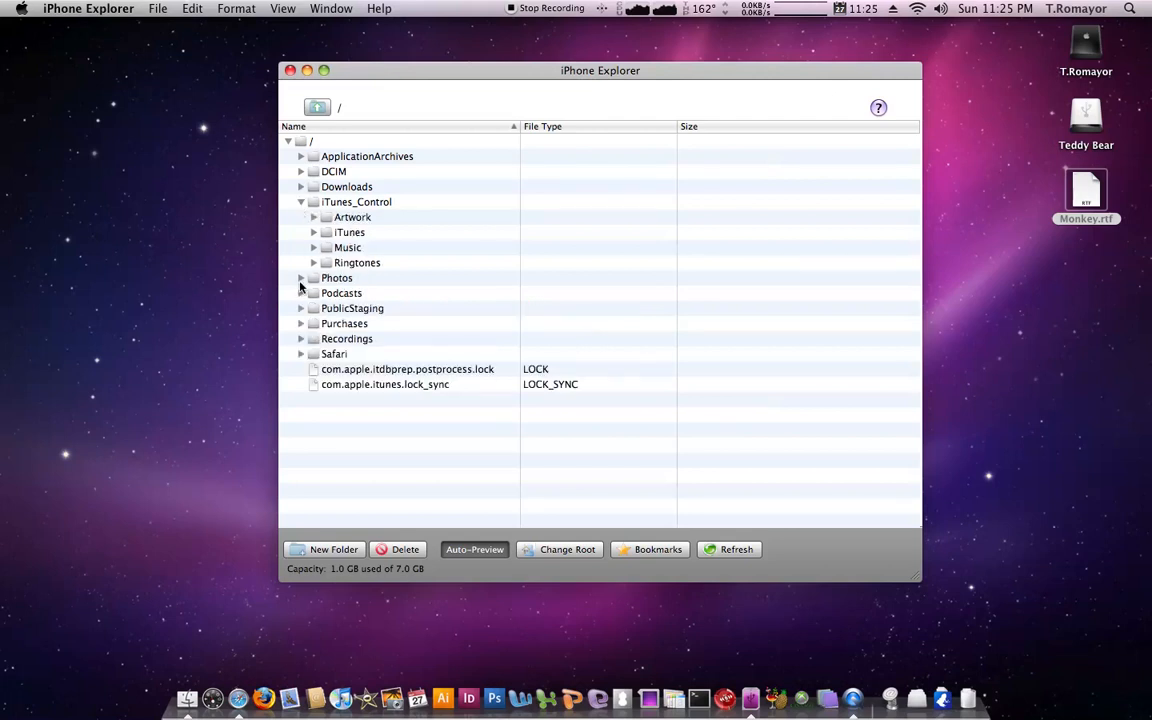
click(312, 248)
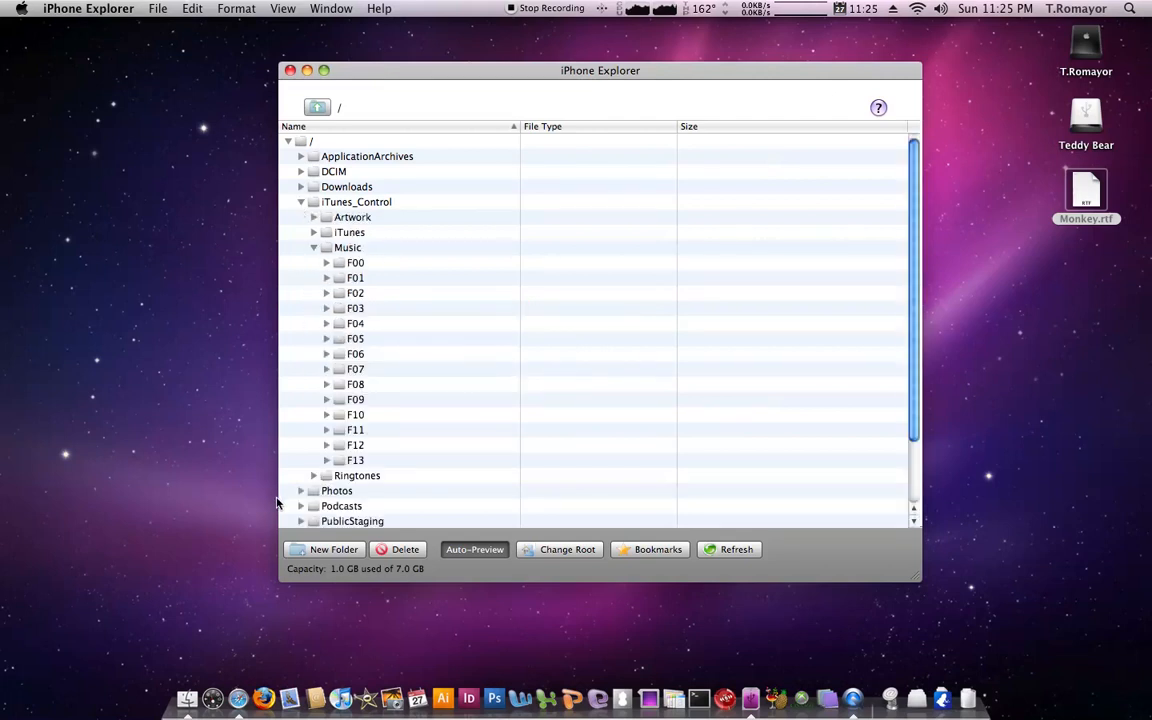
click(326, 262)
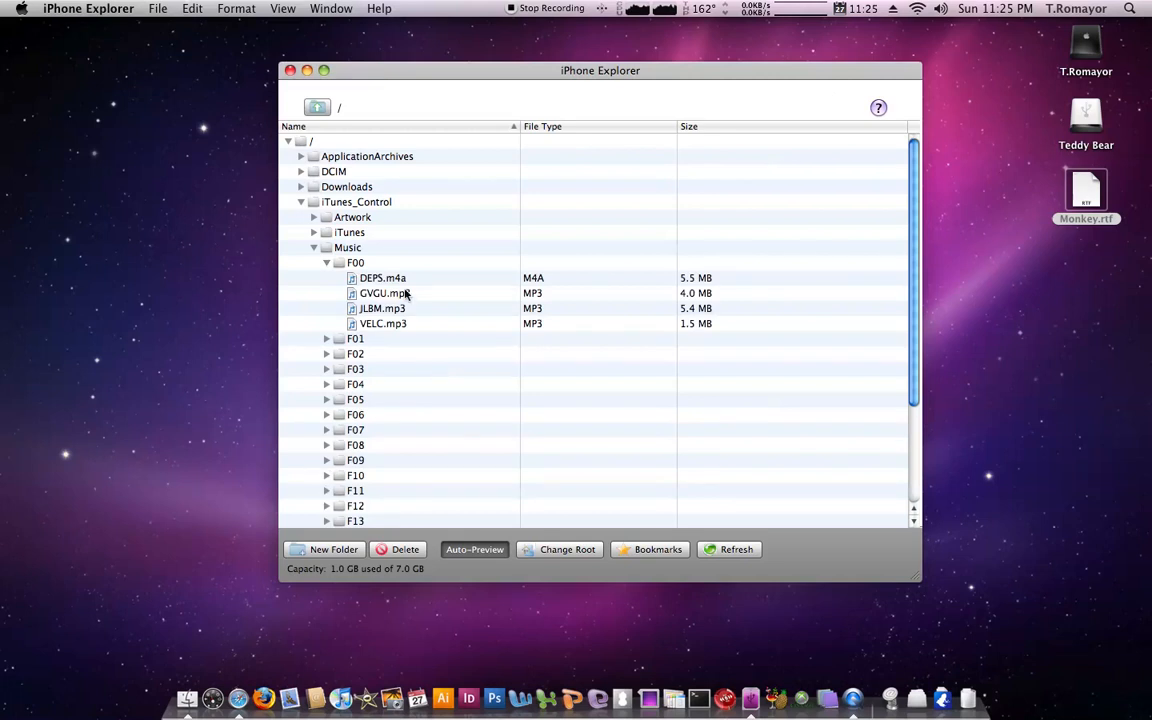
click(384, 278)
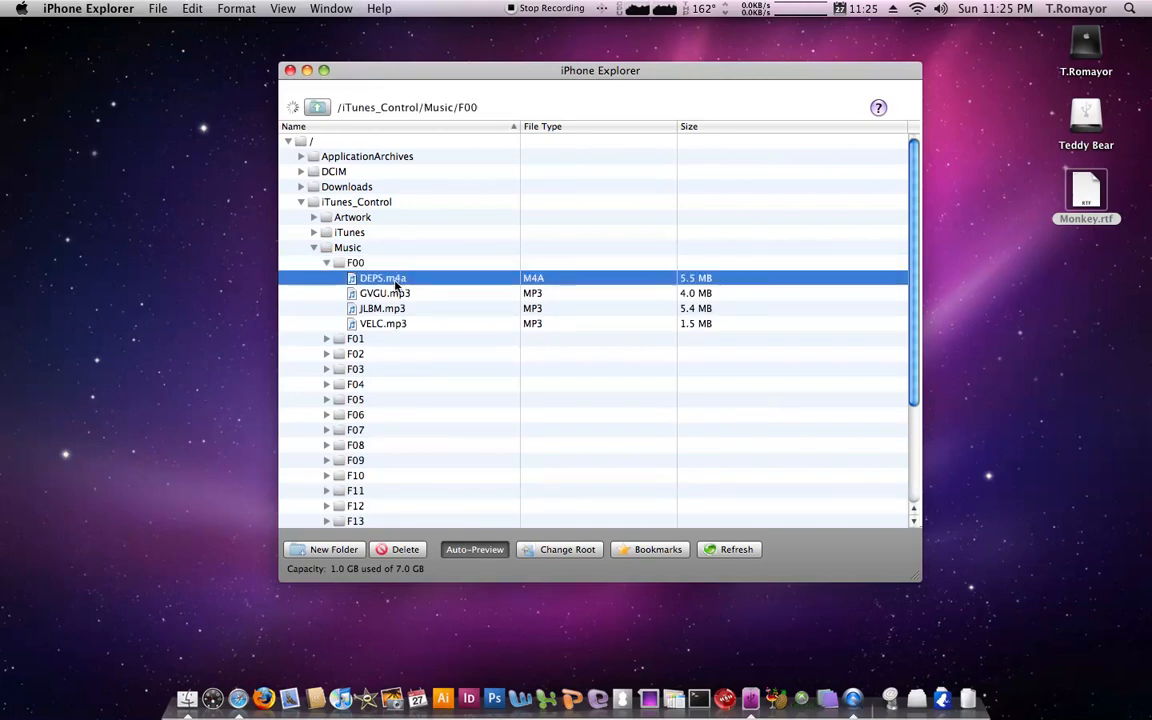
double_click(382, 278)
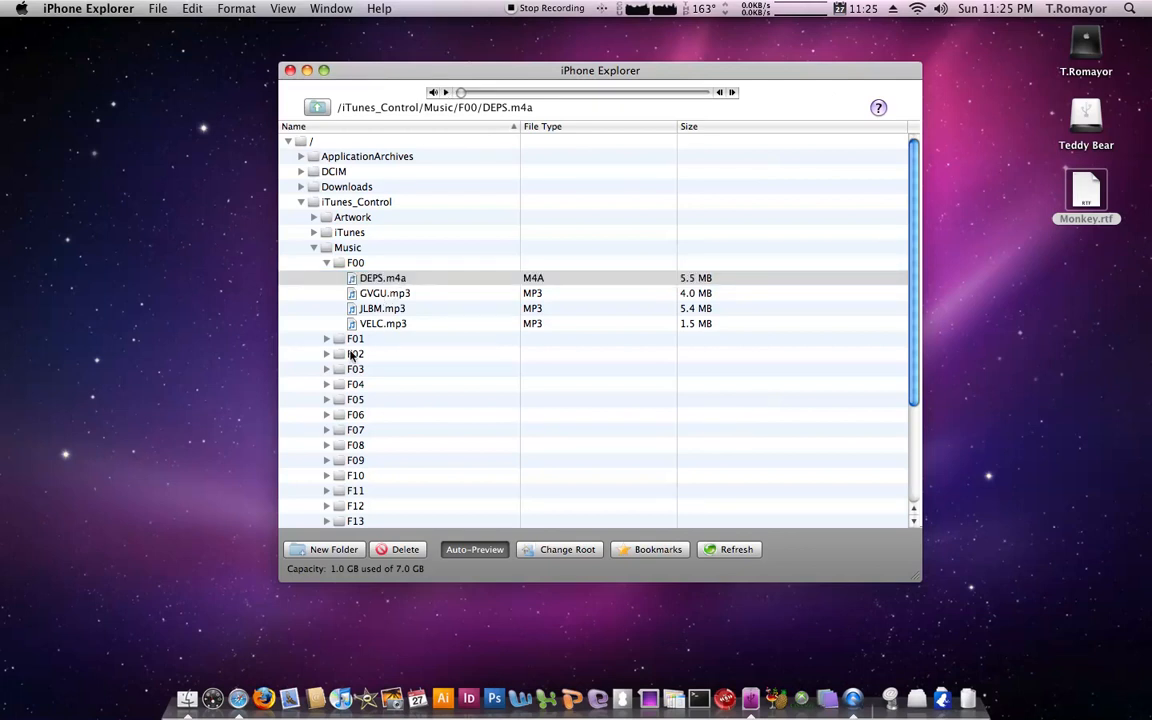
mouse_move(364, 324)
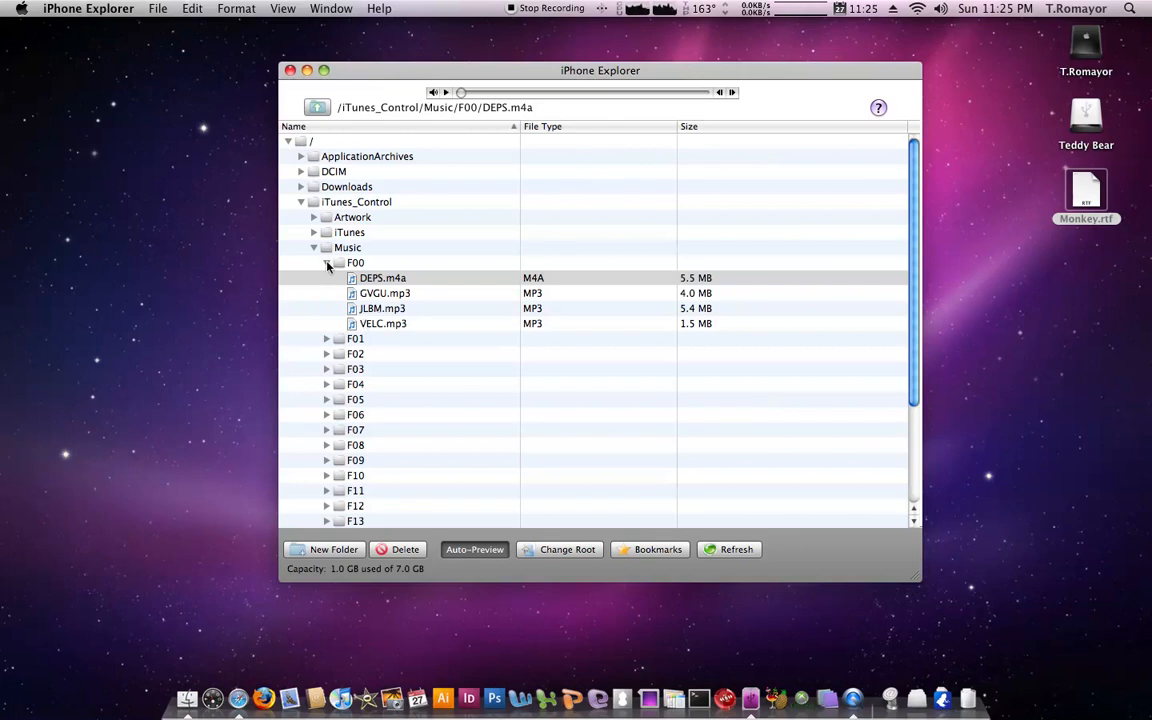
Collapse F00 and iTunes_Control, then expand the DCIM folder again.
click(326, 262)
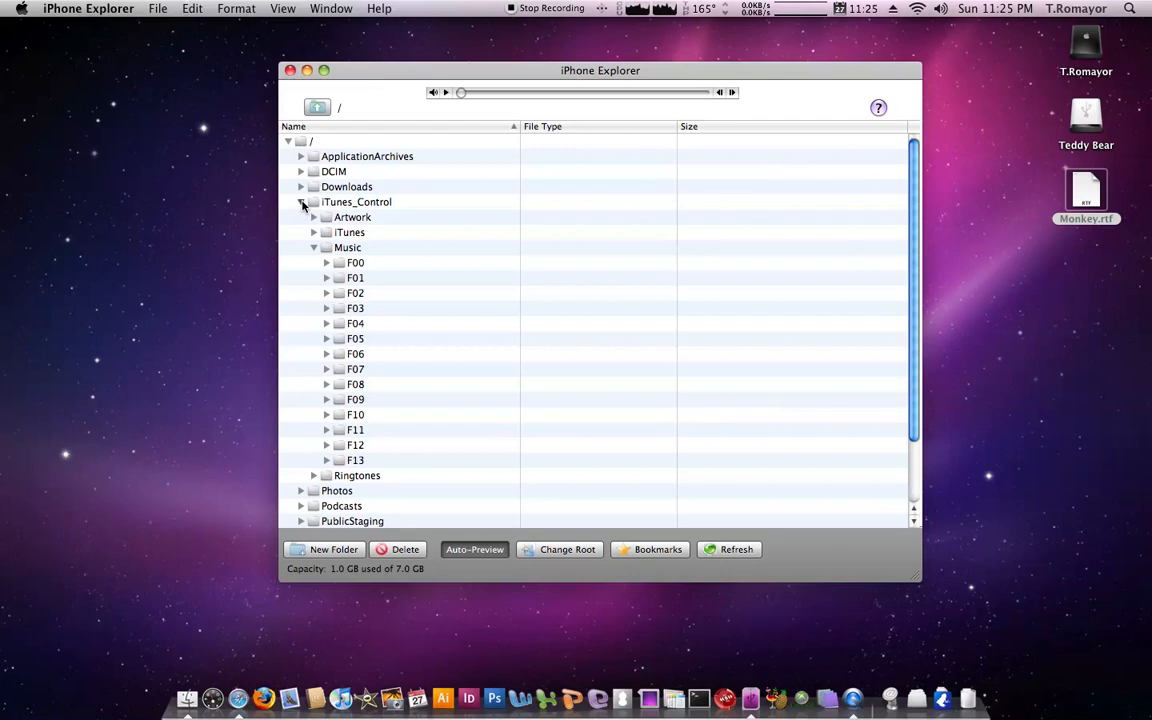
click(300, 202)
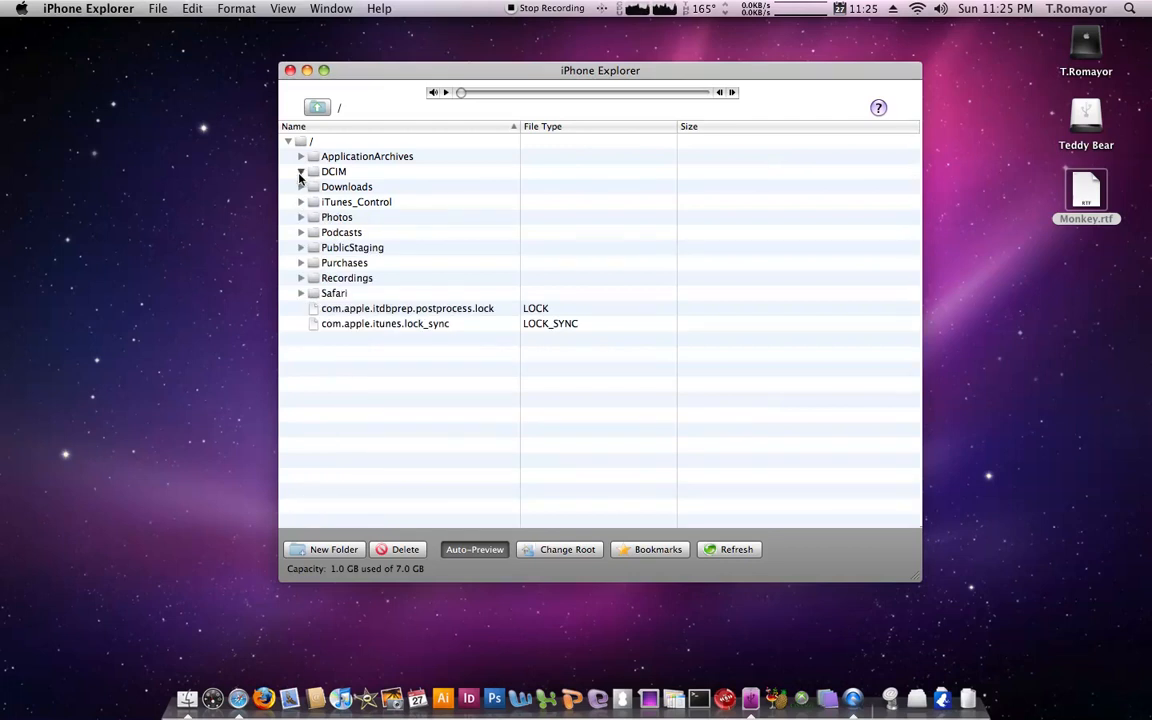
click(300, 172)
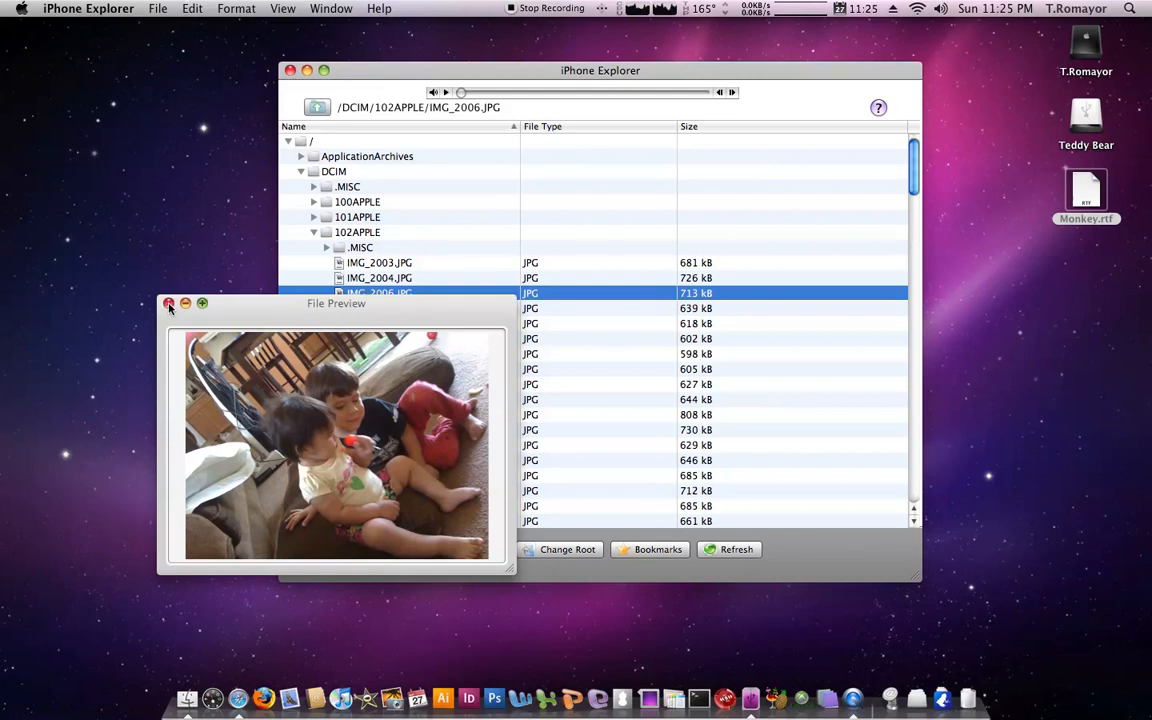
Drag IMG_2006.JPG from 102APPLE onto the Mac desktop and collapse back to the root folders.
click(168, 304)
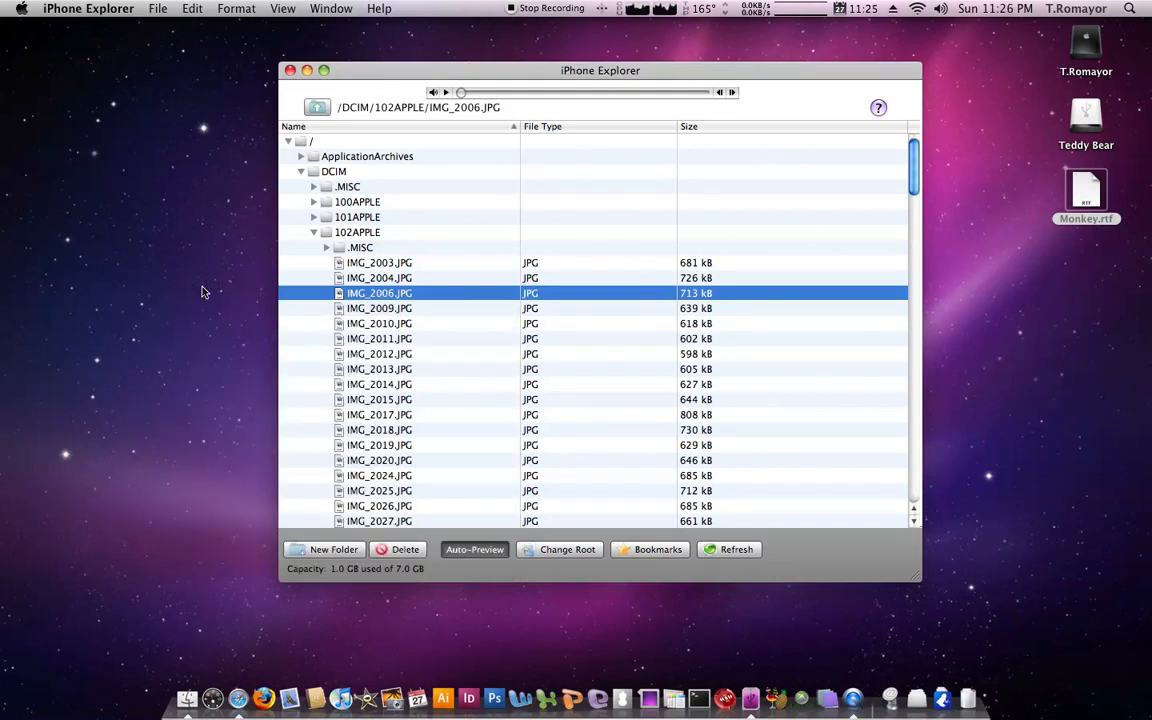
drag(380, 292, 1086, 270)
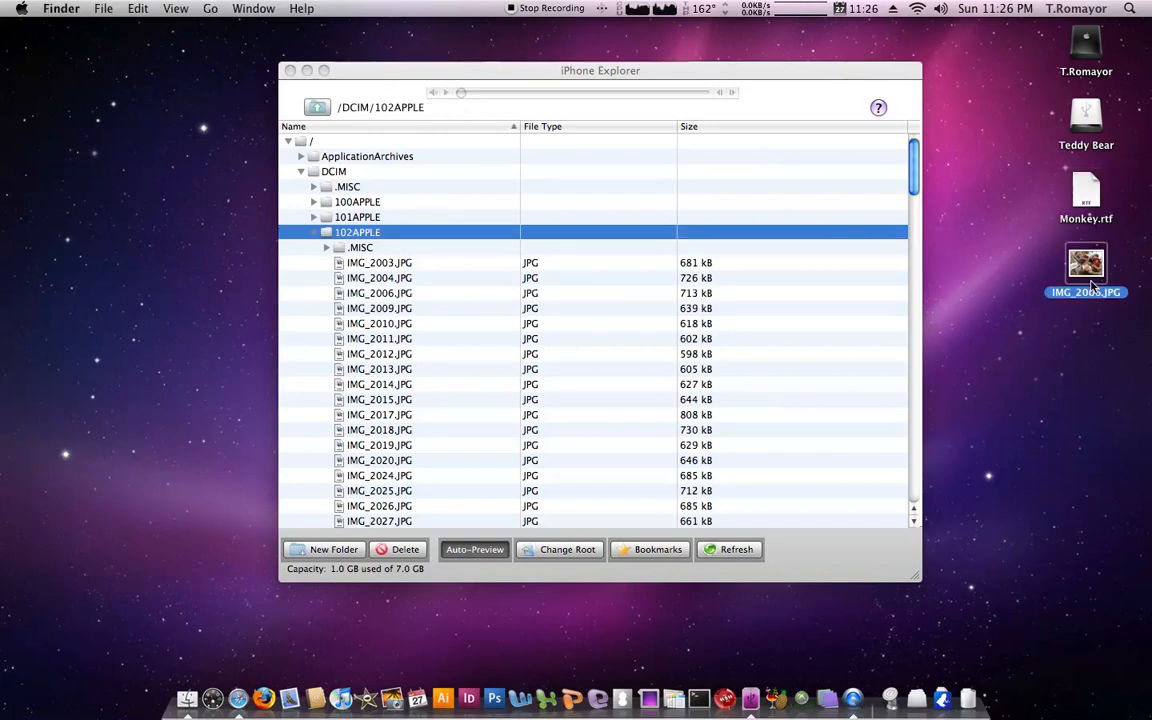
double_click(380, 292)
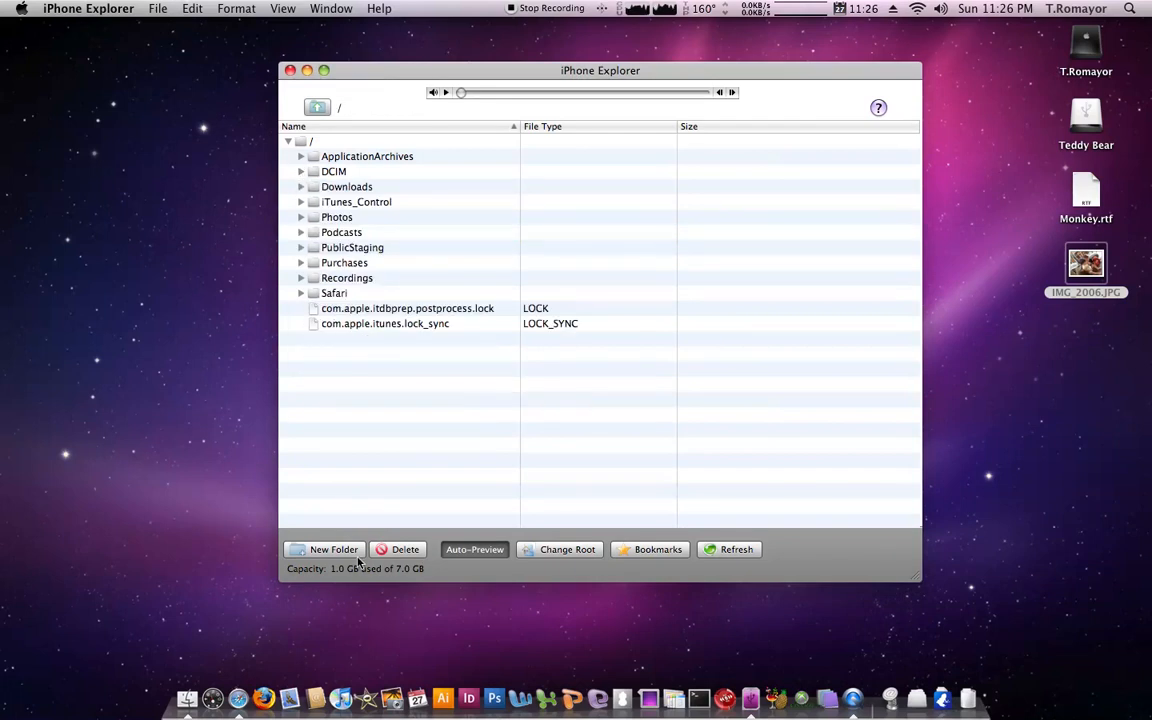
mouse_move(330, 552)
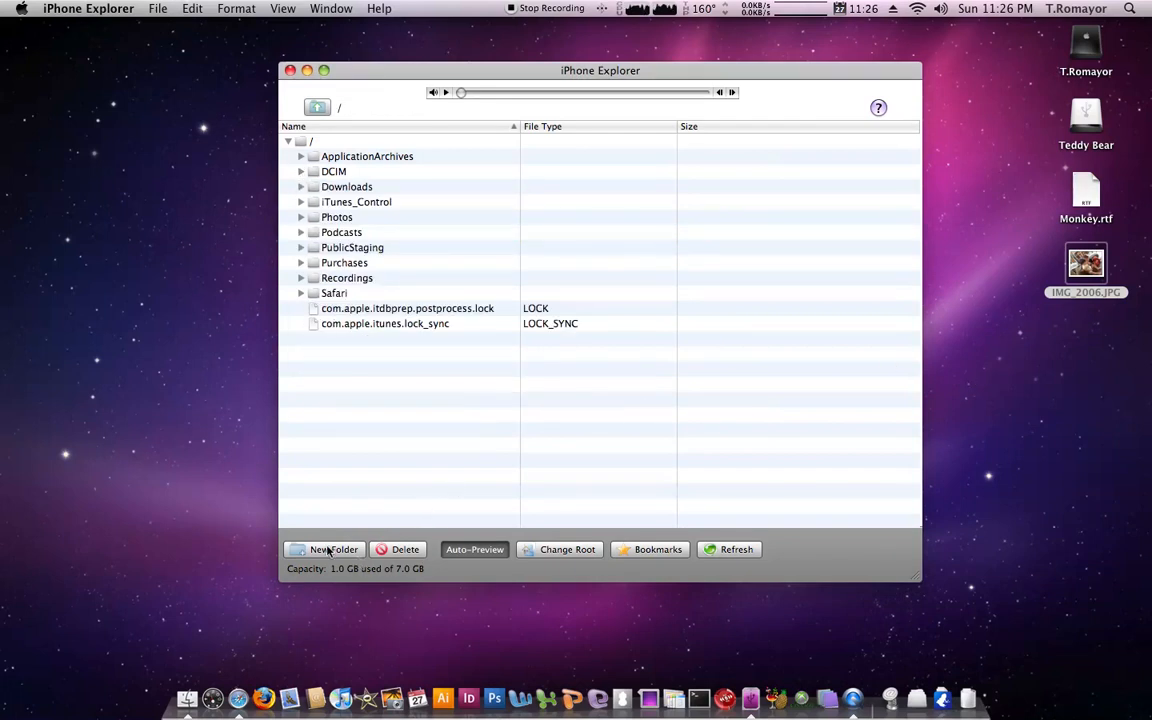
mouse_move(356, 560)
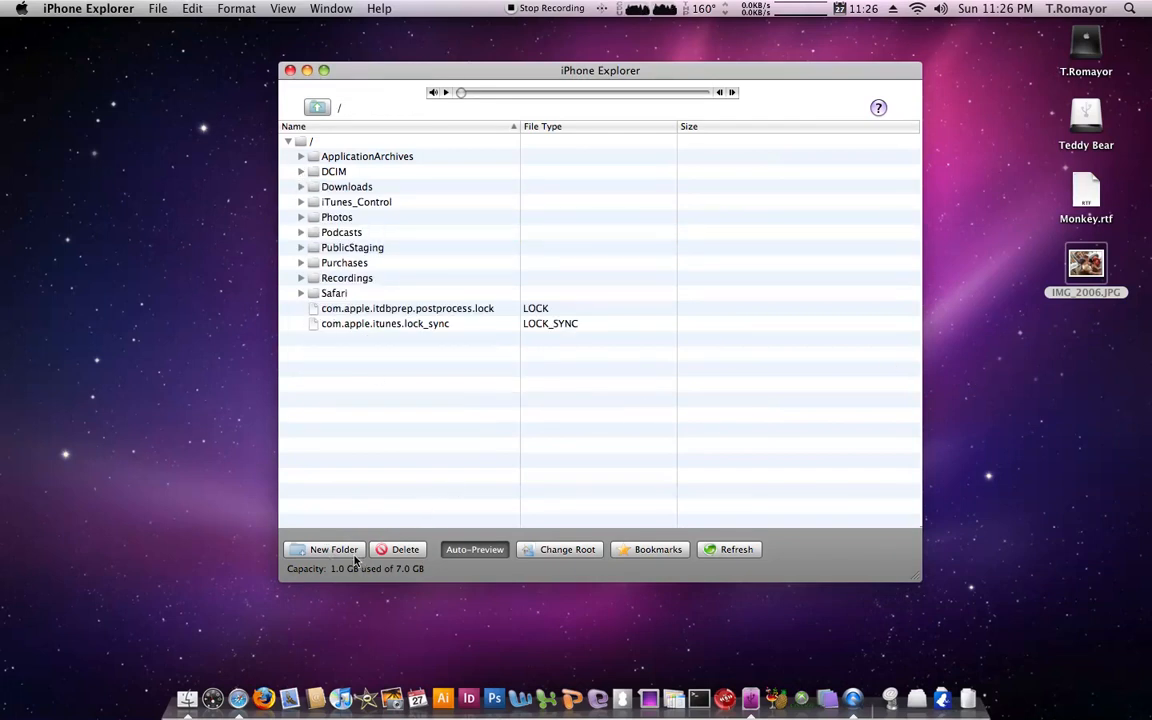
mouse_move(342, 532)
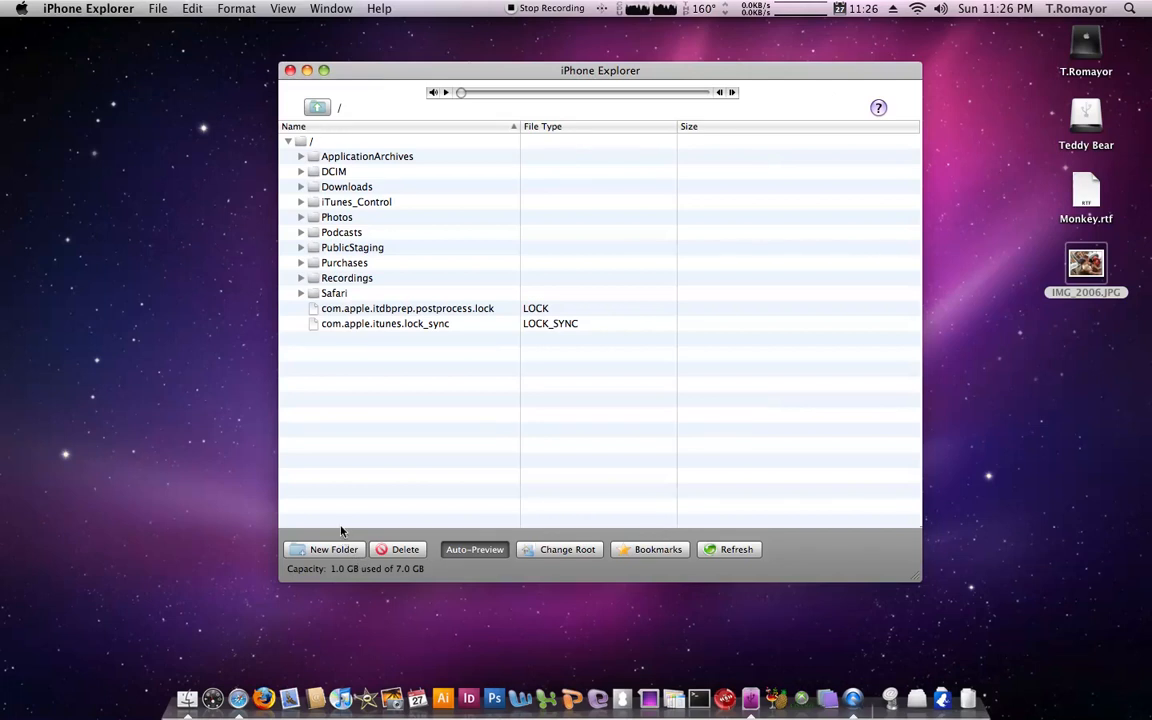
Dismiss the 'No parent folder' alert, select the root '/' and create an untitled folder there.
click(324, 548)
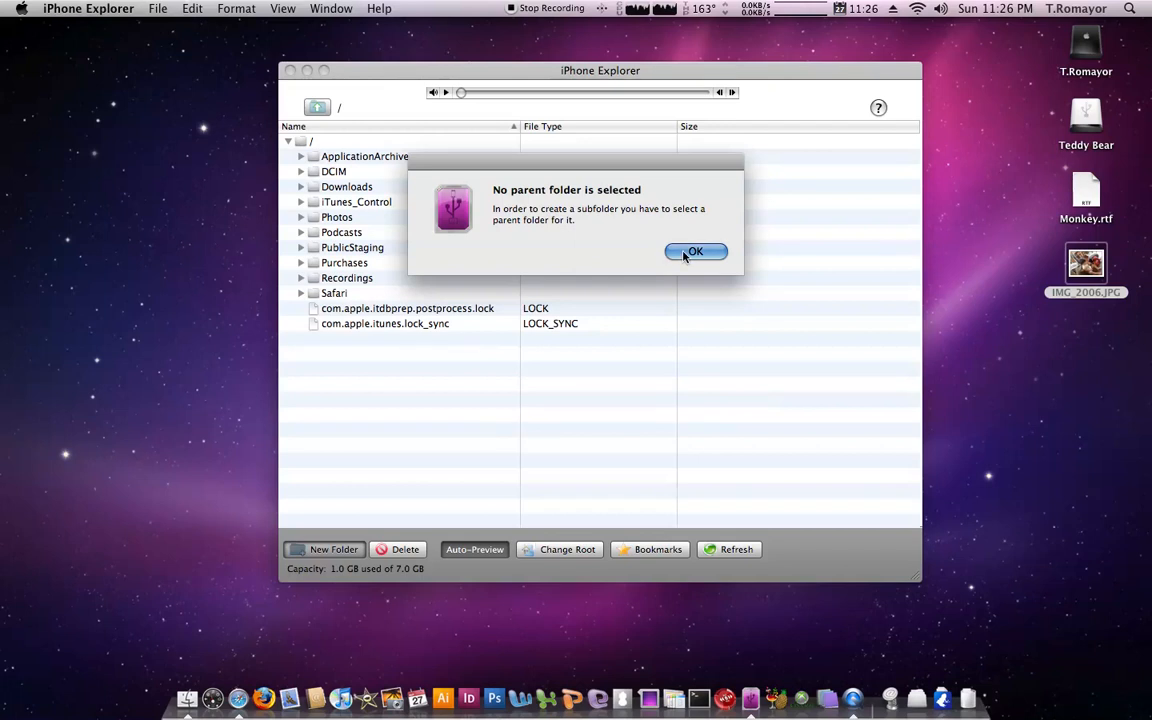
click(696, 252)
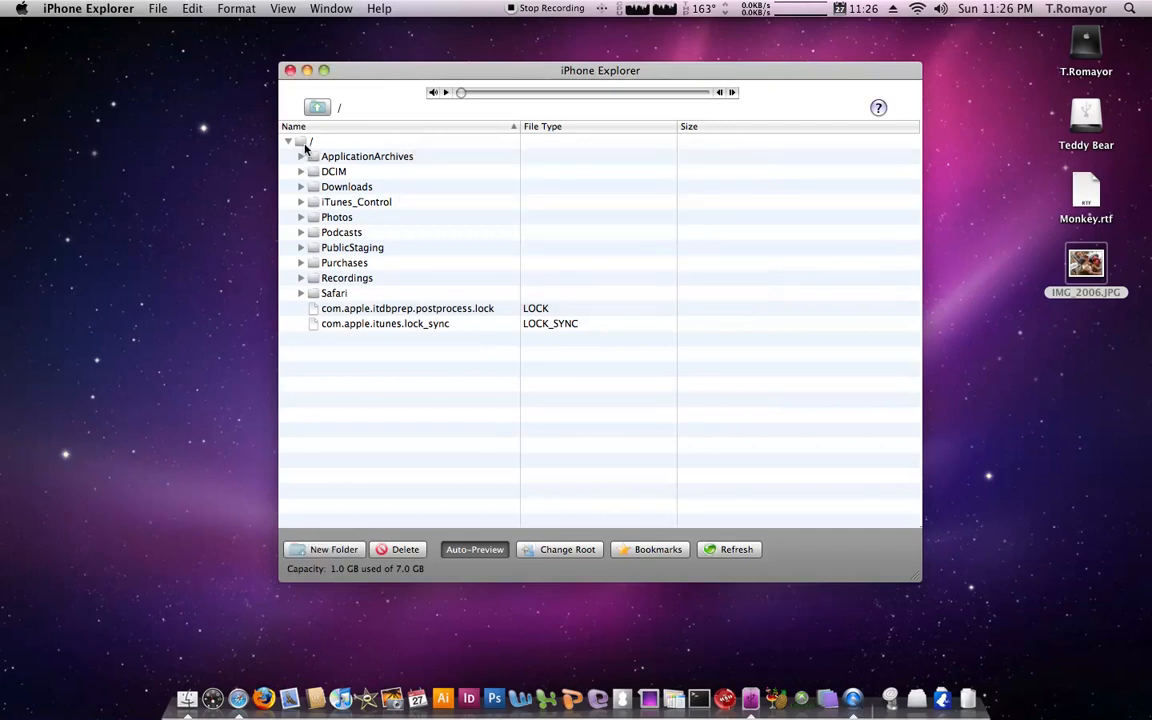
click(316, 140)
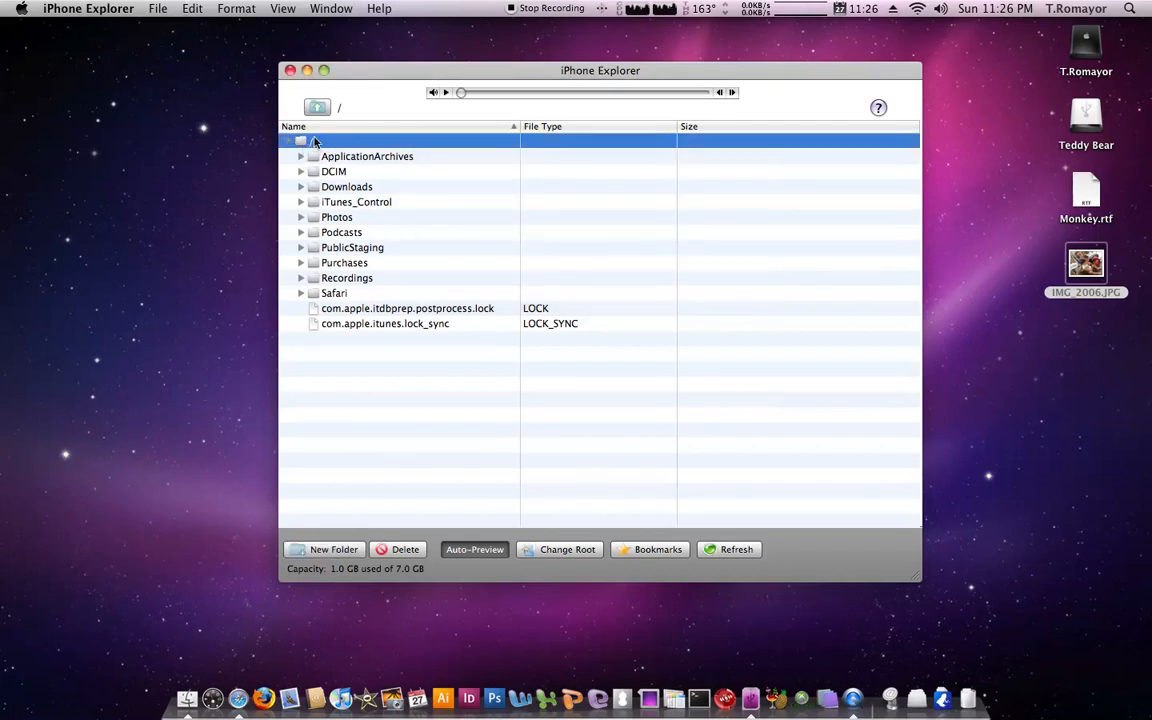
click(324, 548)
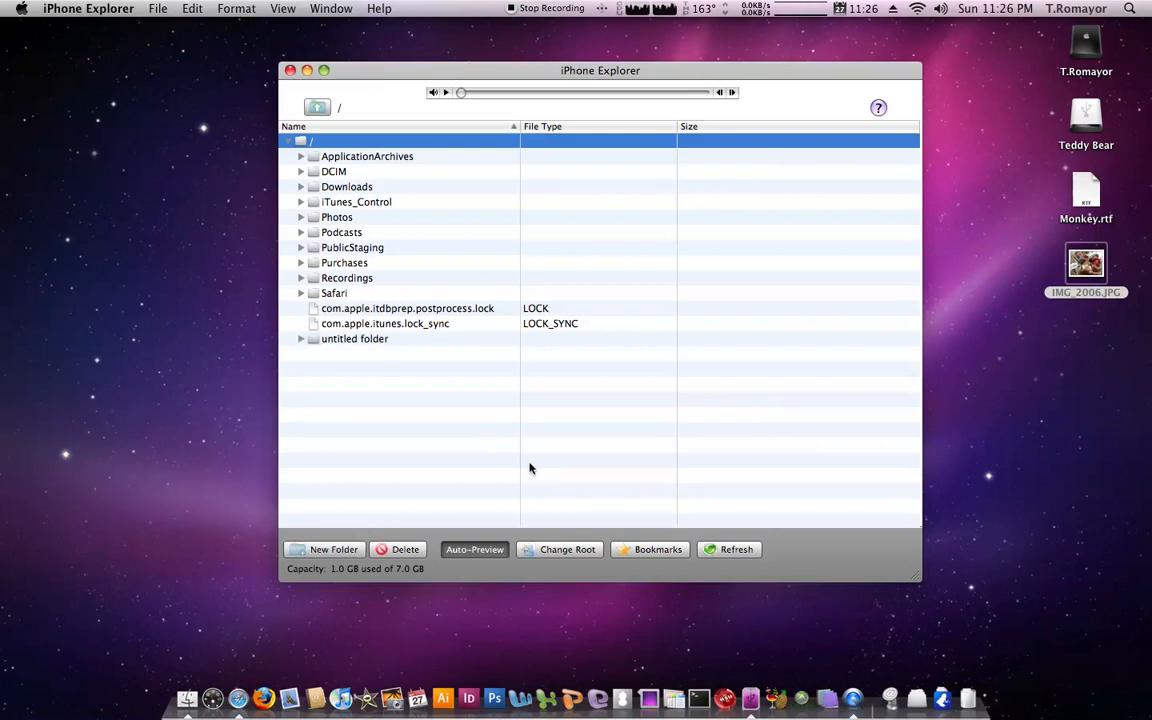
click(354, 338)
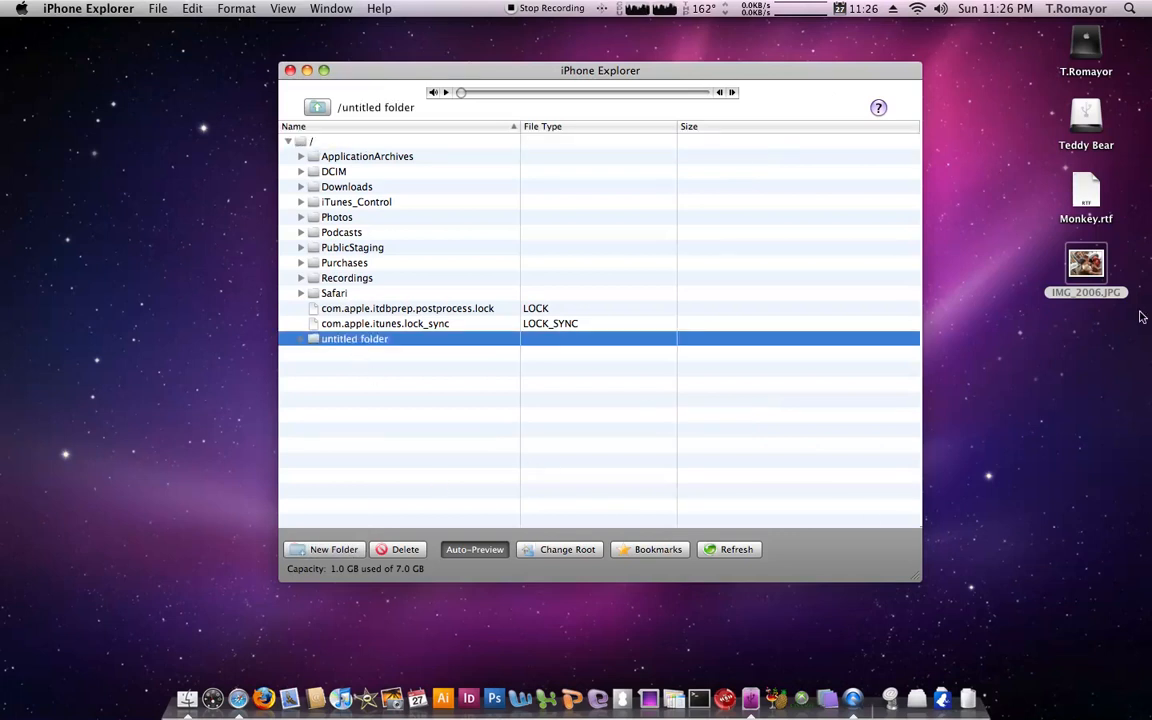
mouse_move(1060, 168)
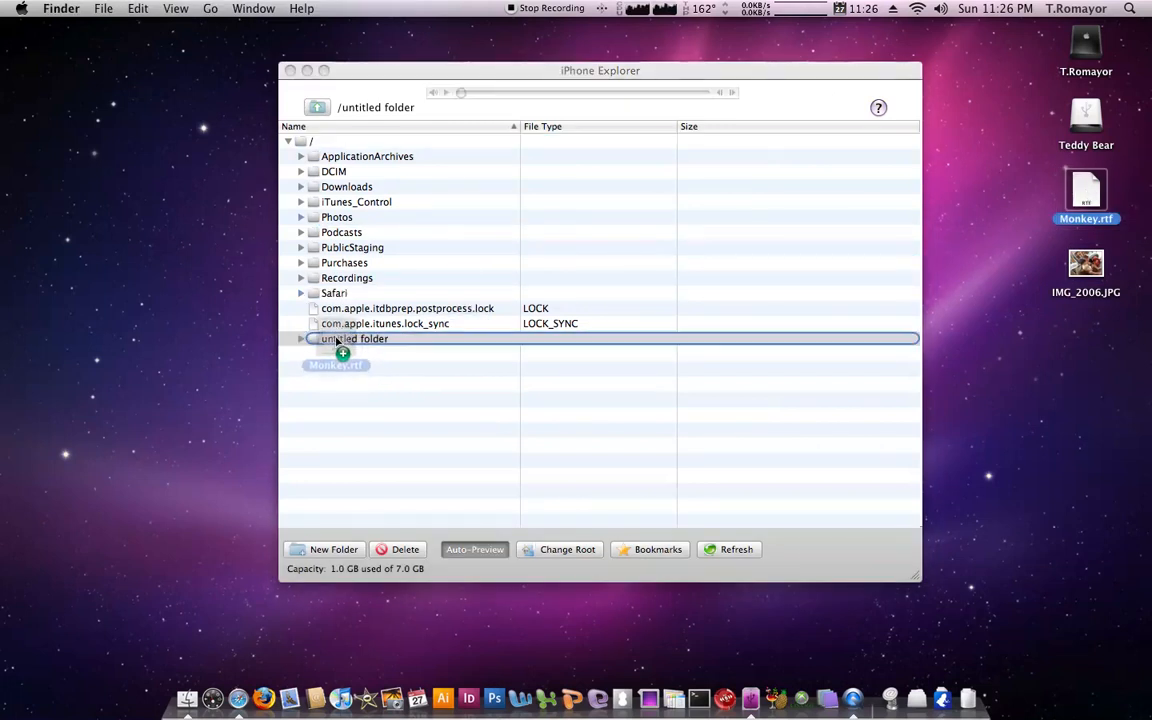
Select the com.apple.itunes.lock_sync file and untitled folder, then deselect to return to root.
click(288, 140)
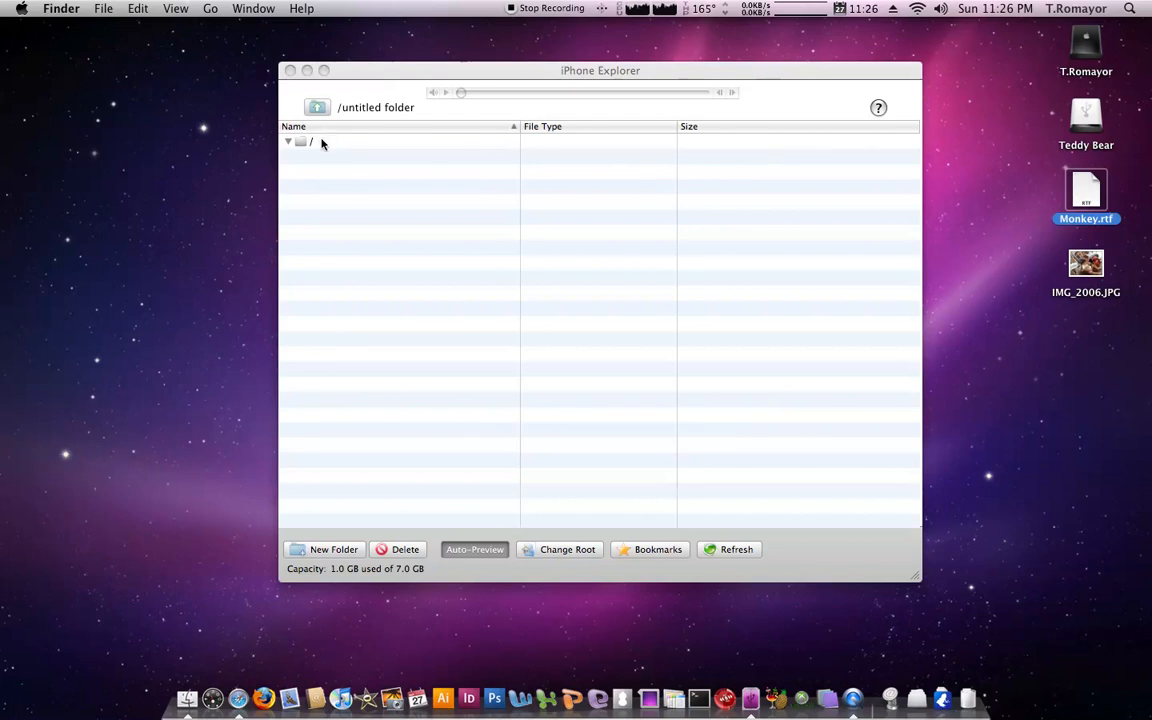
click(288, 140)
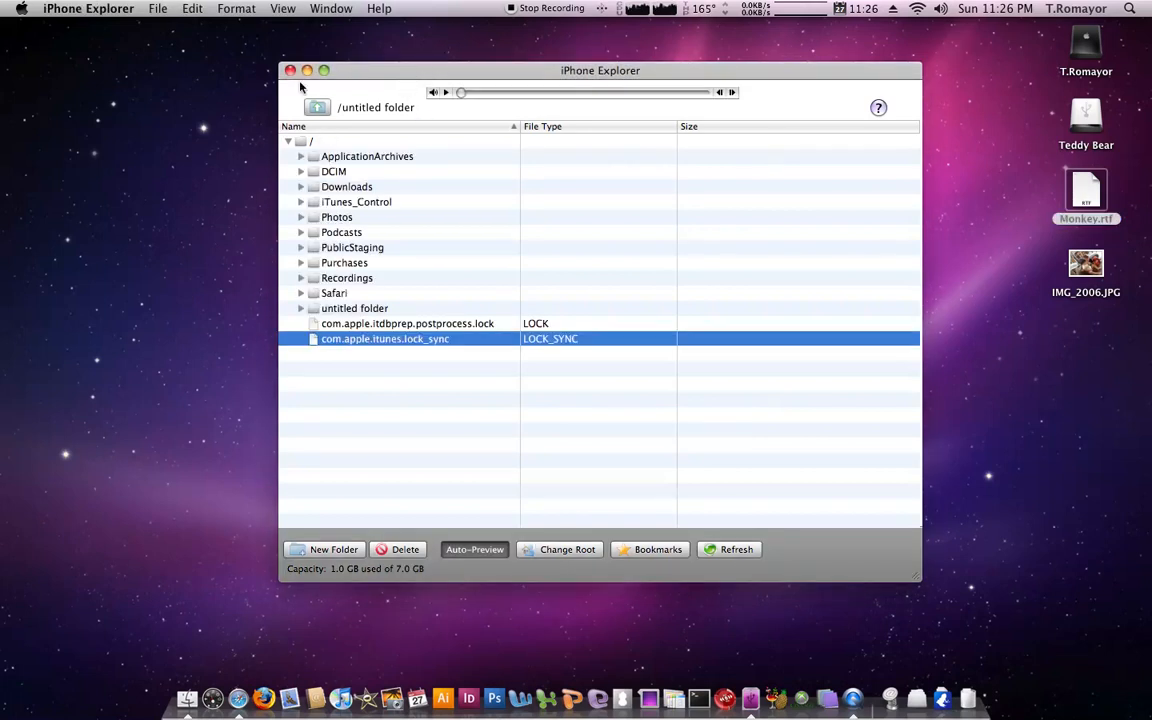
click(354, 308)
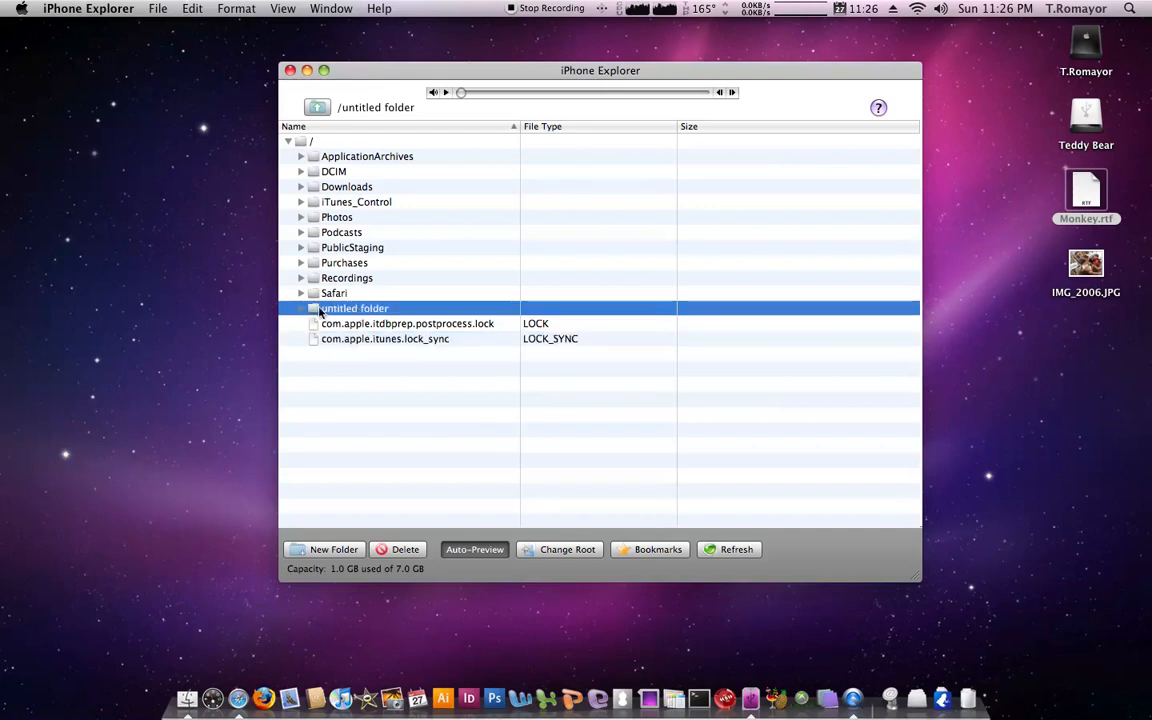
click(300, 308)
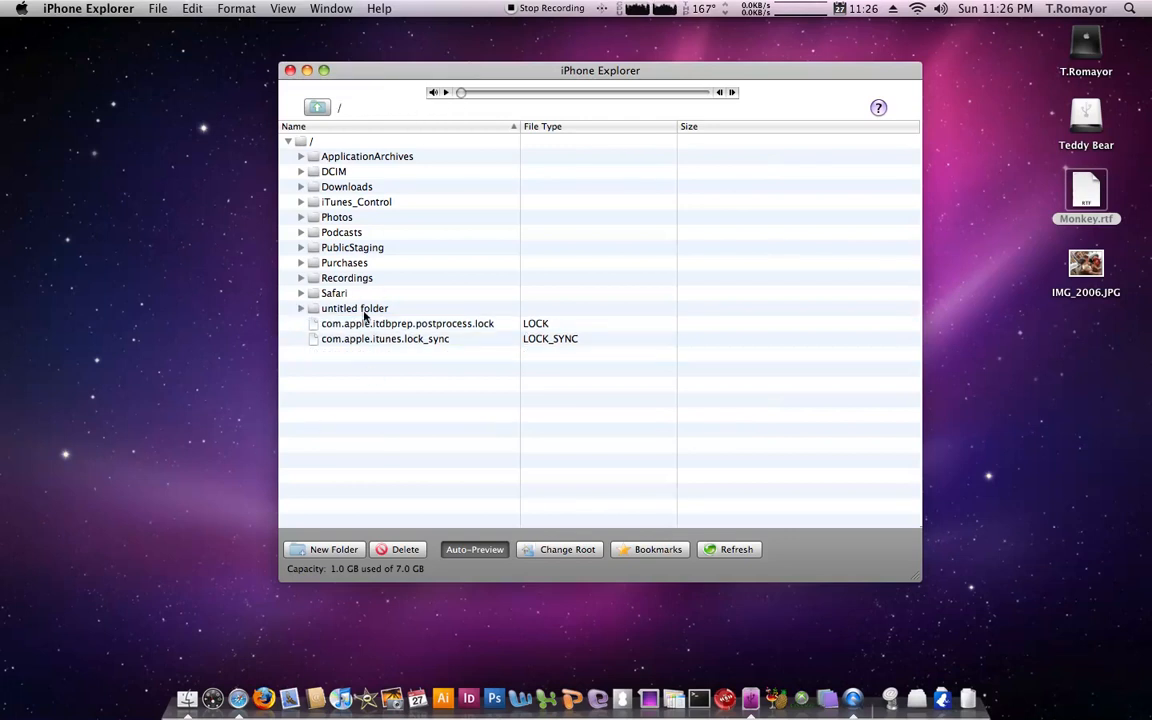
mouse_move(330, 310)
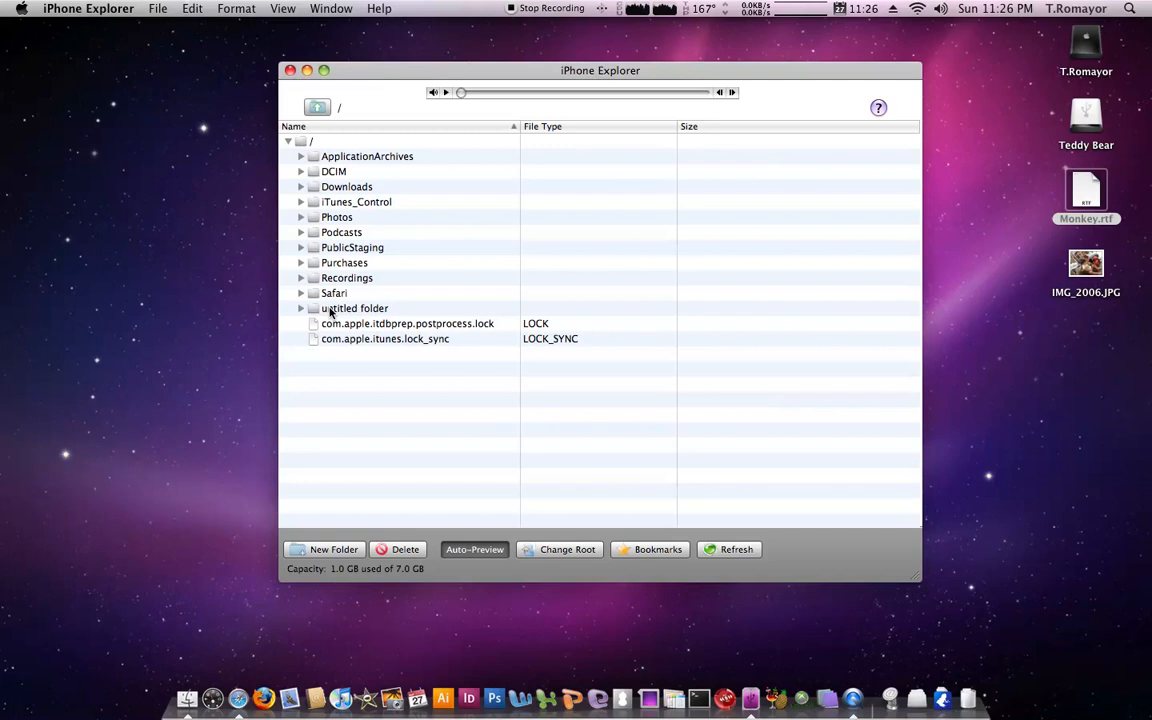
Delete the untitled folder from the iPod root and confirm the permanent deletion.
click(356, 308)
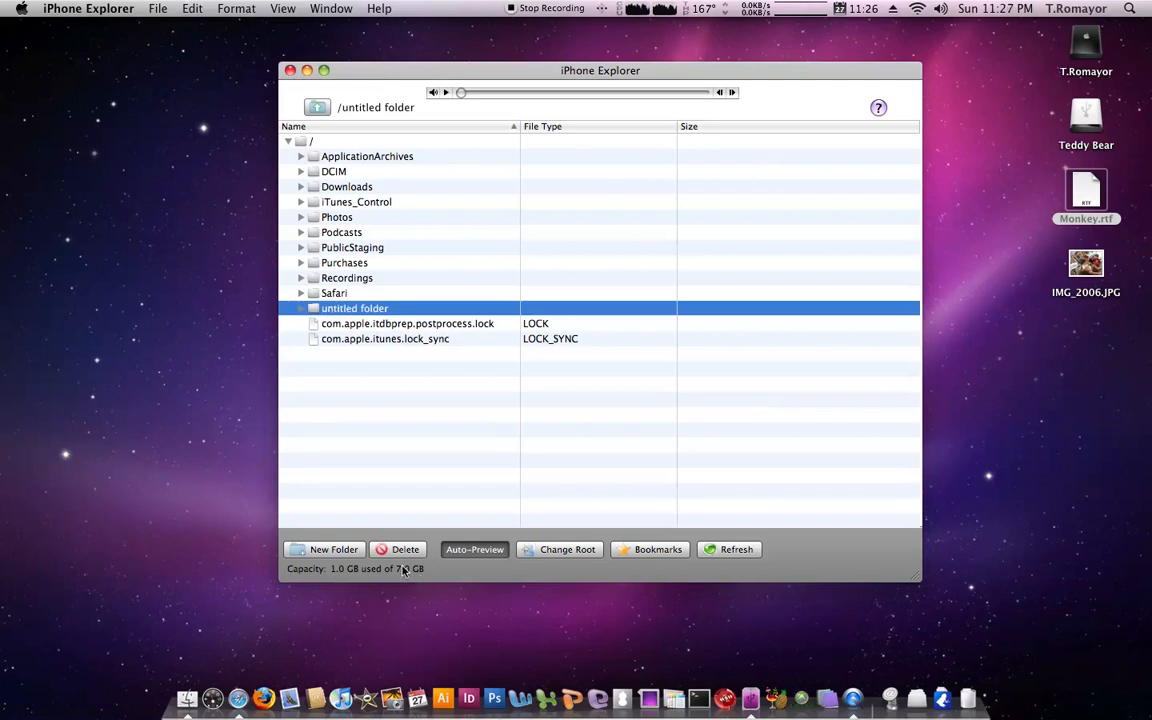
click(404, 548)
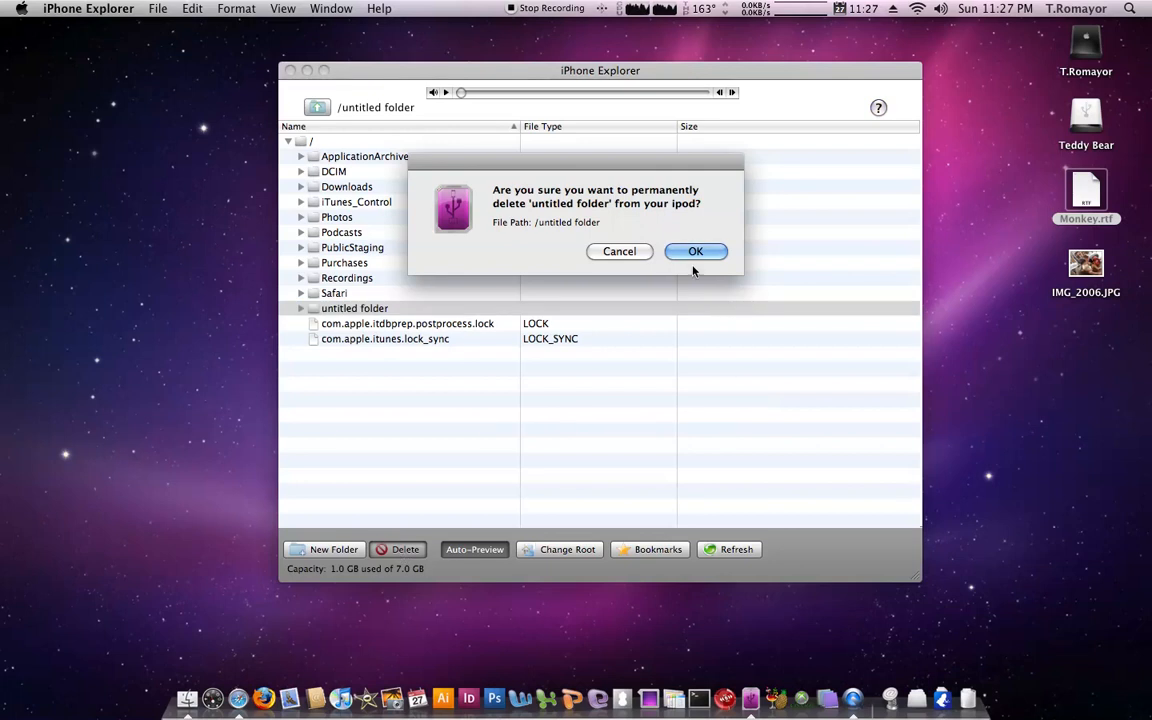
click(696, 252)
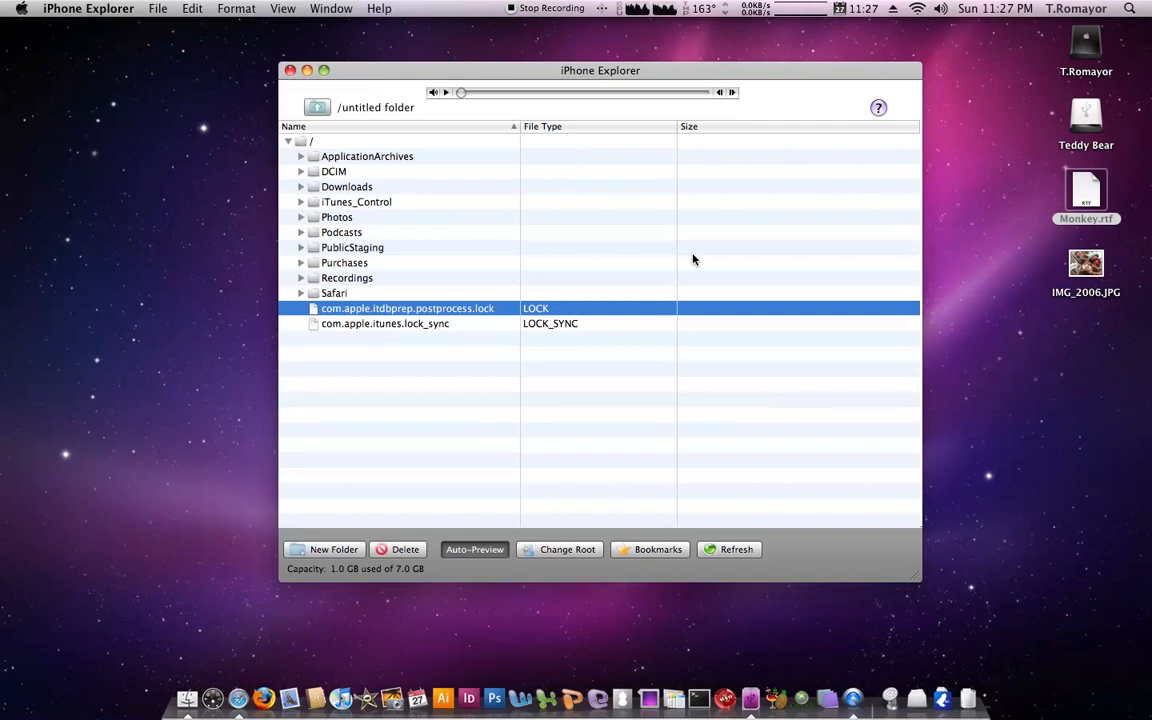
mouse_move(224, 676)
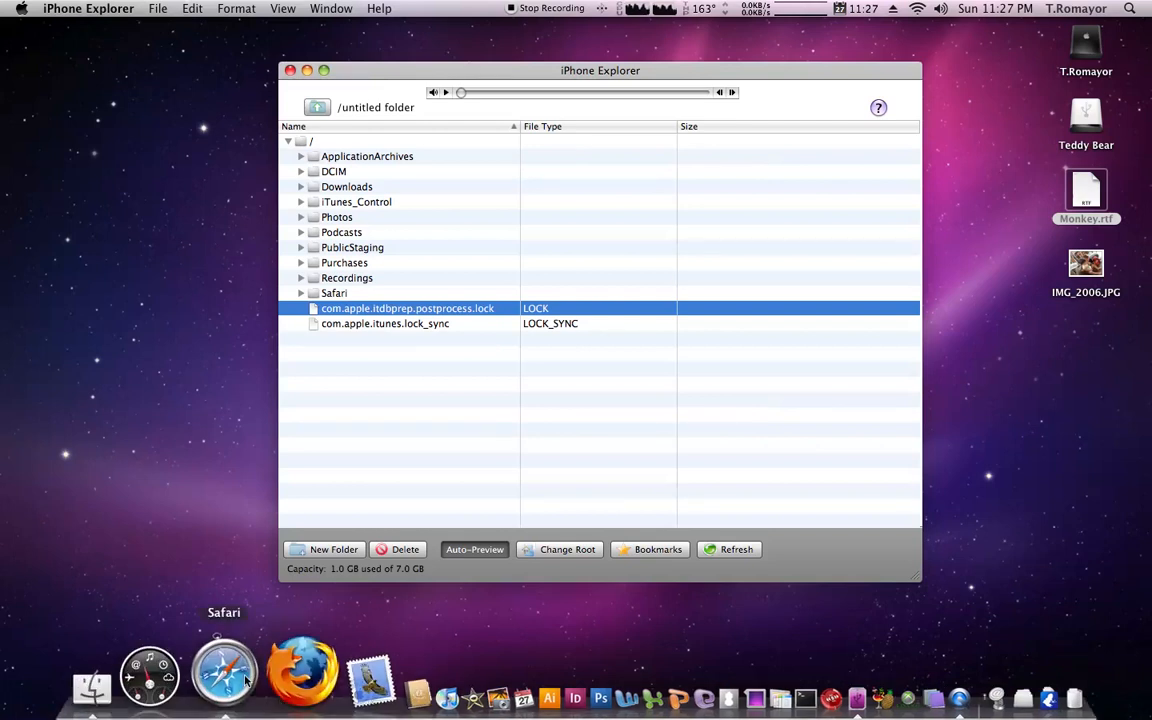
Launch Safari from the Dock to show the iphone-explorer.com site with its Mac and PC downloads.
click(224, 676)
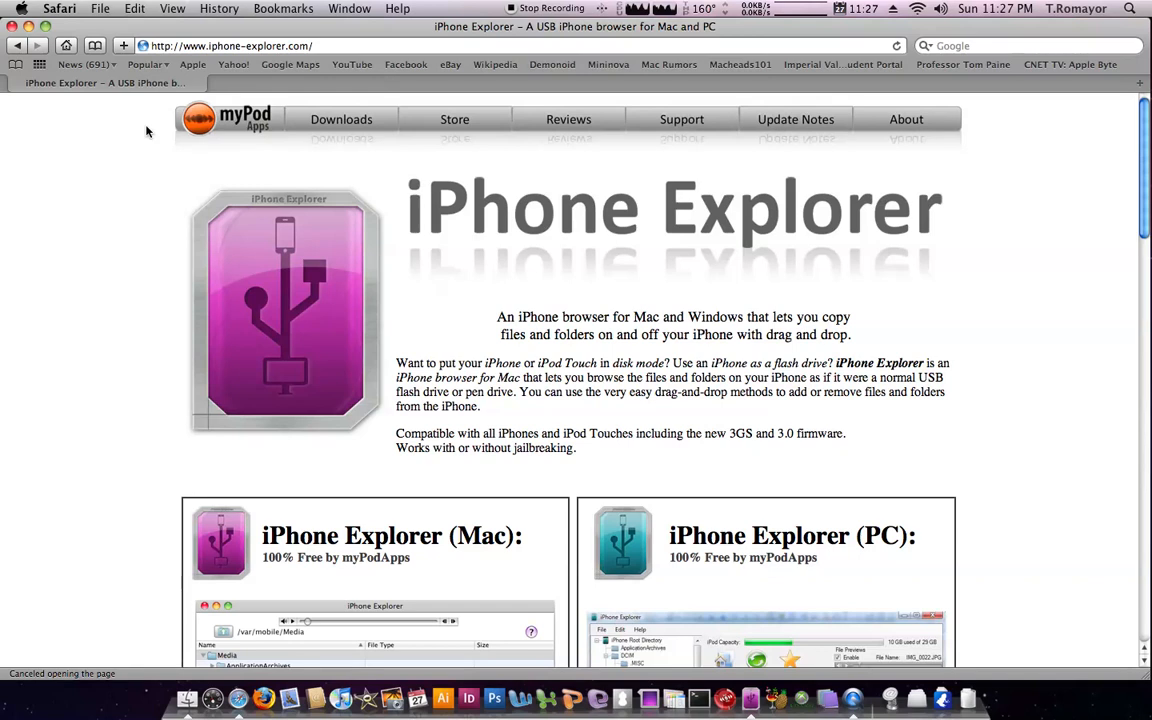
mouse_move(952, 92)
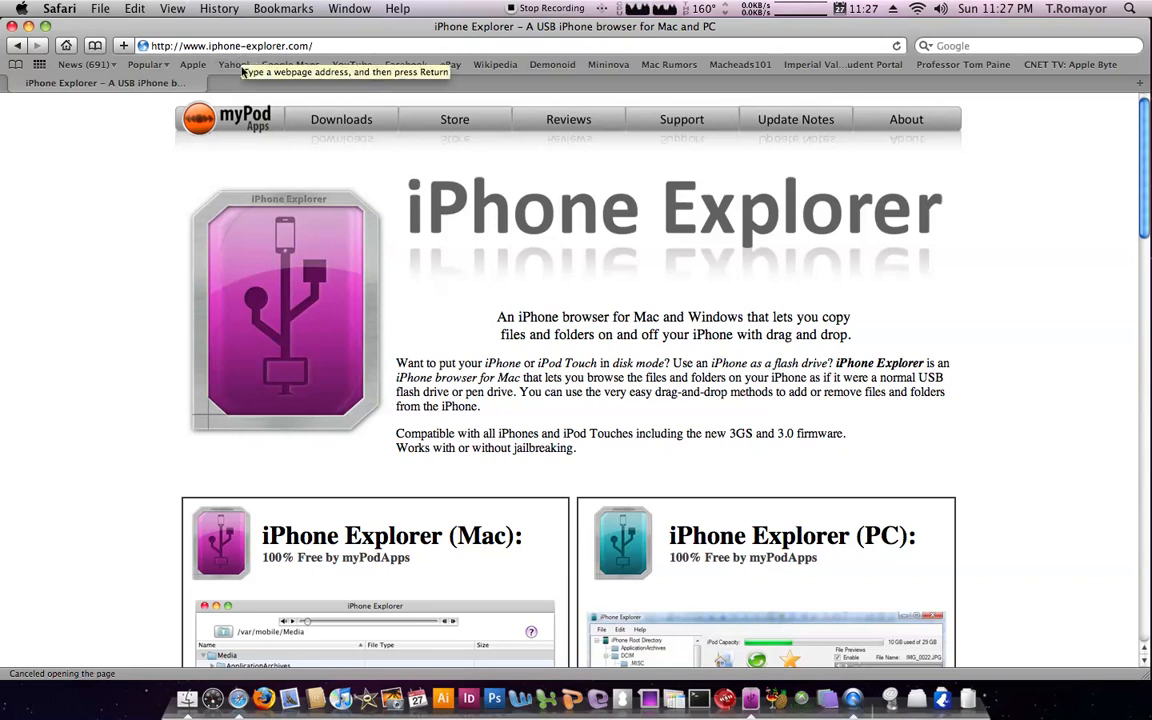
mouse_move(344, 94)
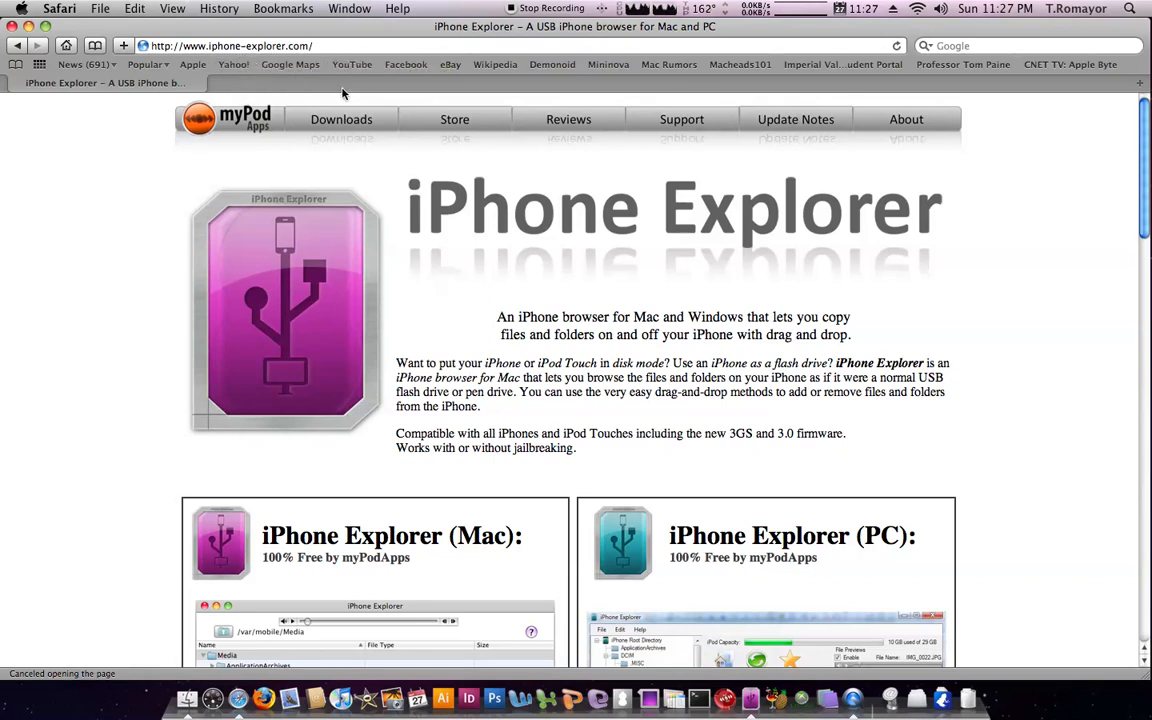
mouse_move(330, 446)
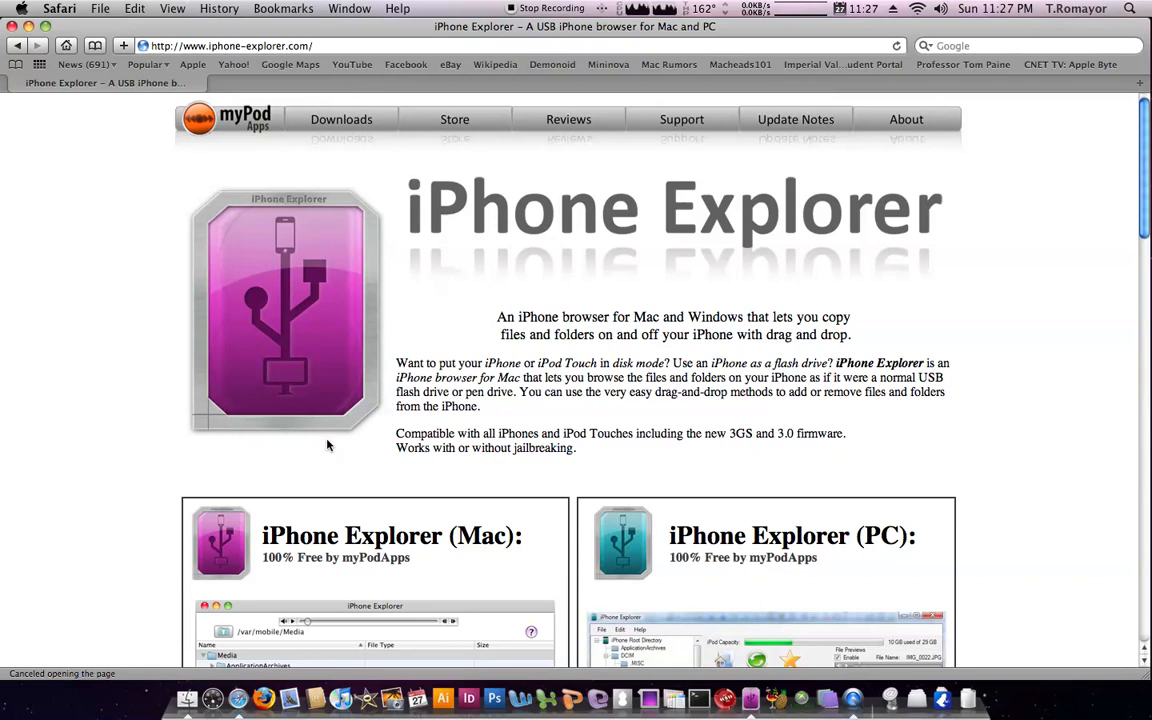
scroll(down, 3)
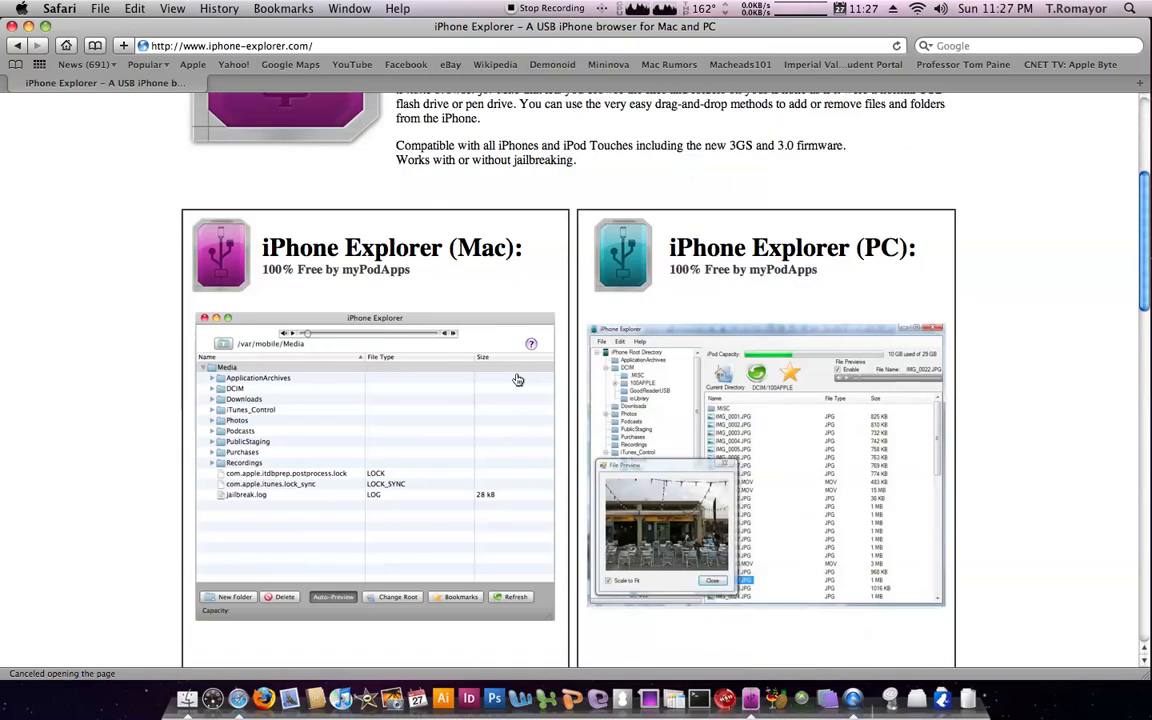
scroll(up, 3)
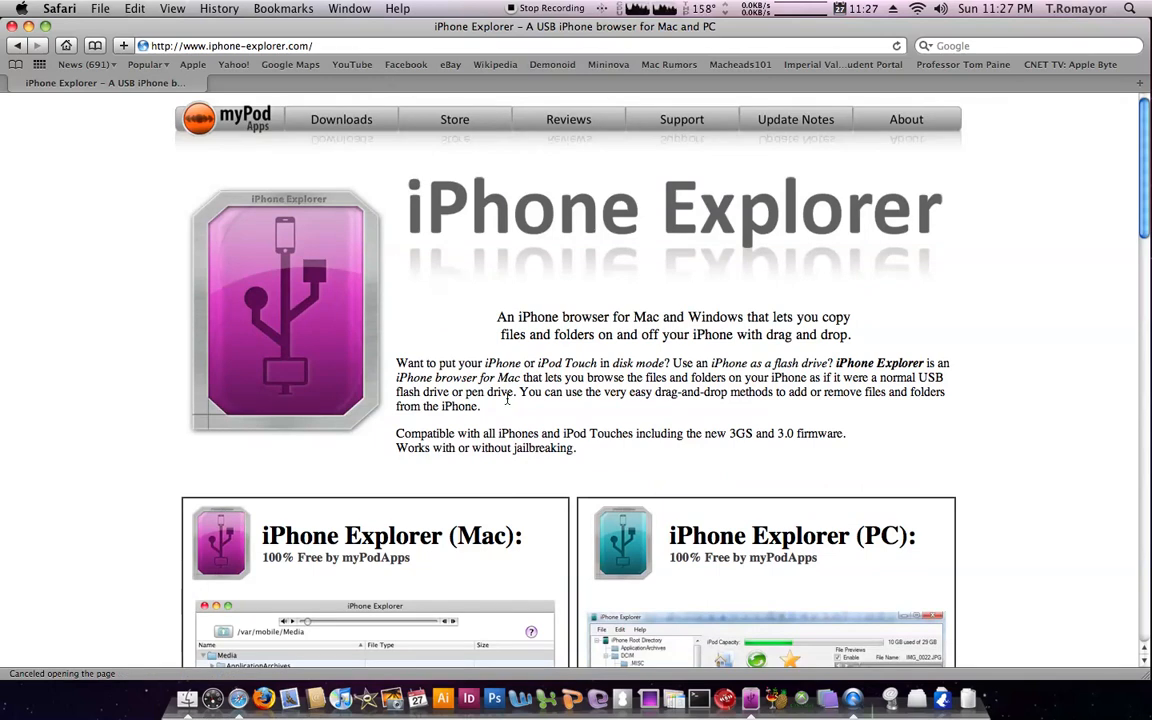
mouse_move(738, 238)
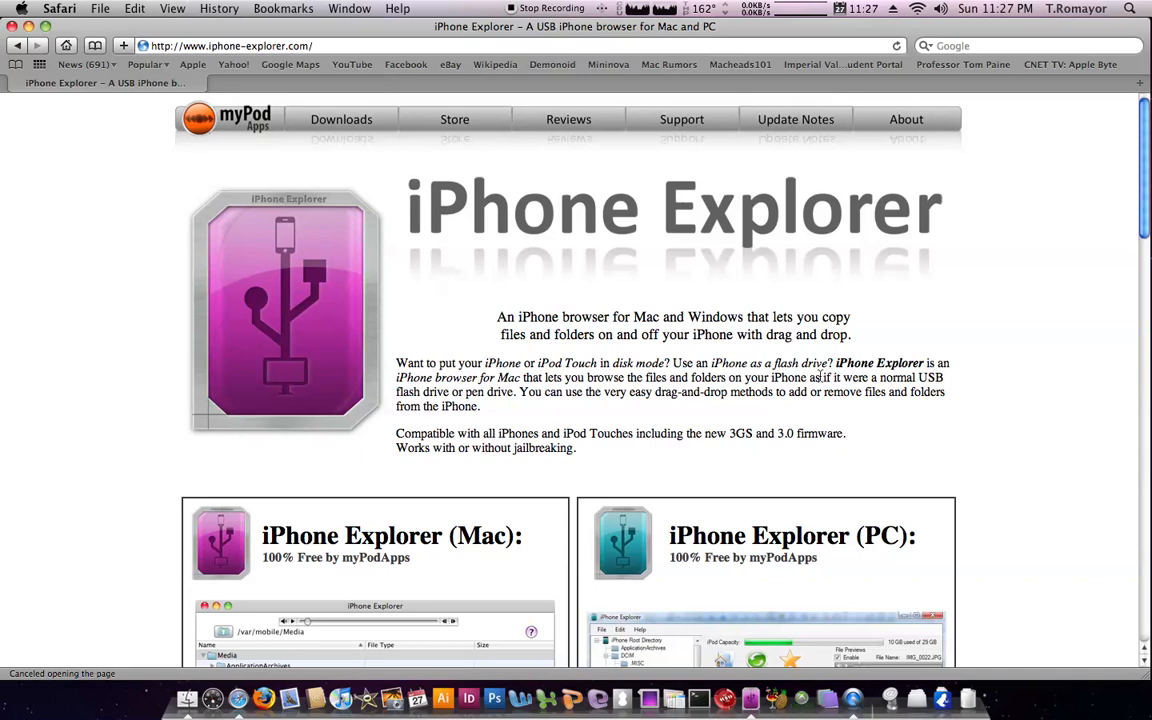
mouse_move(552, 470)
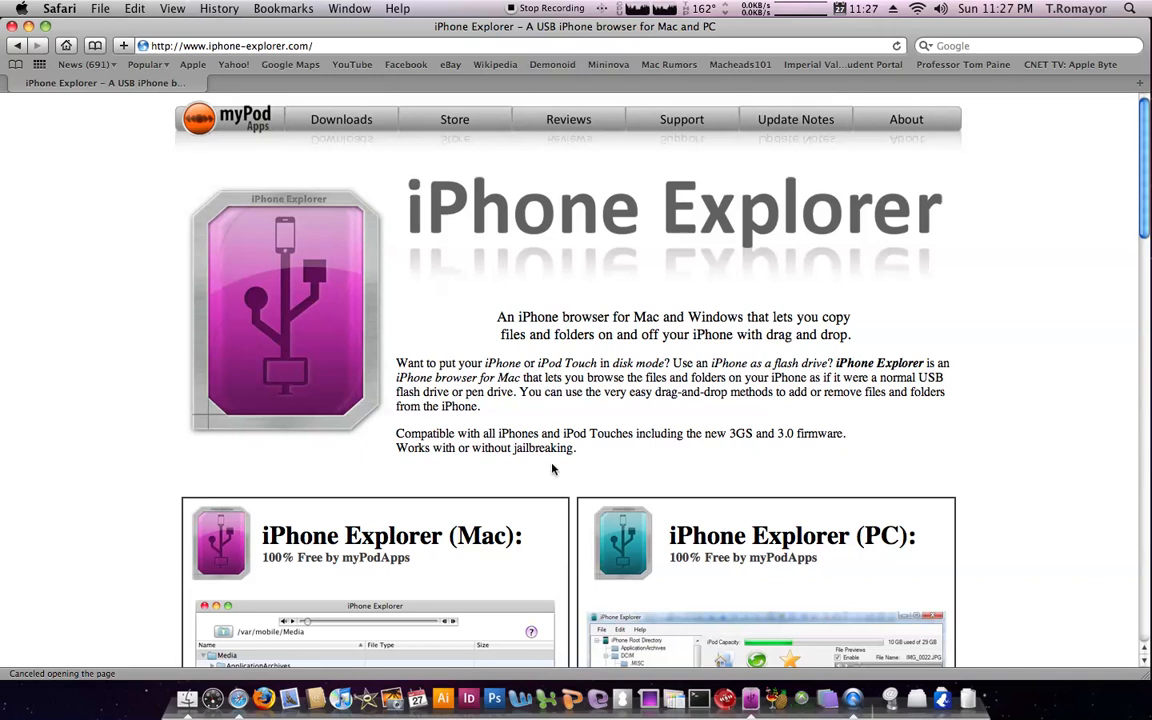
scroll(down, 3)
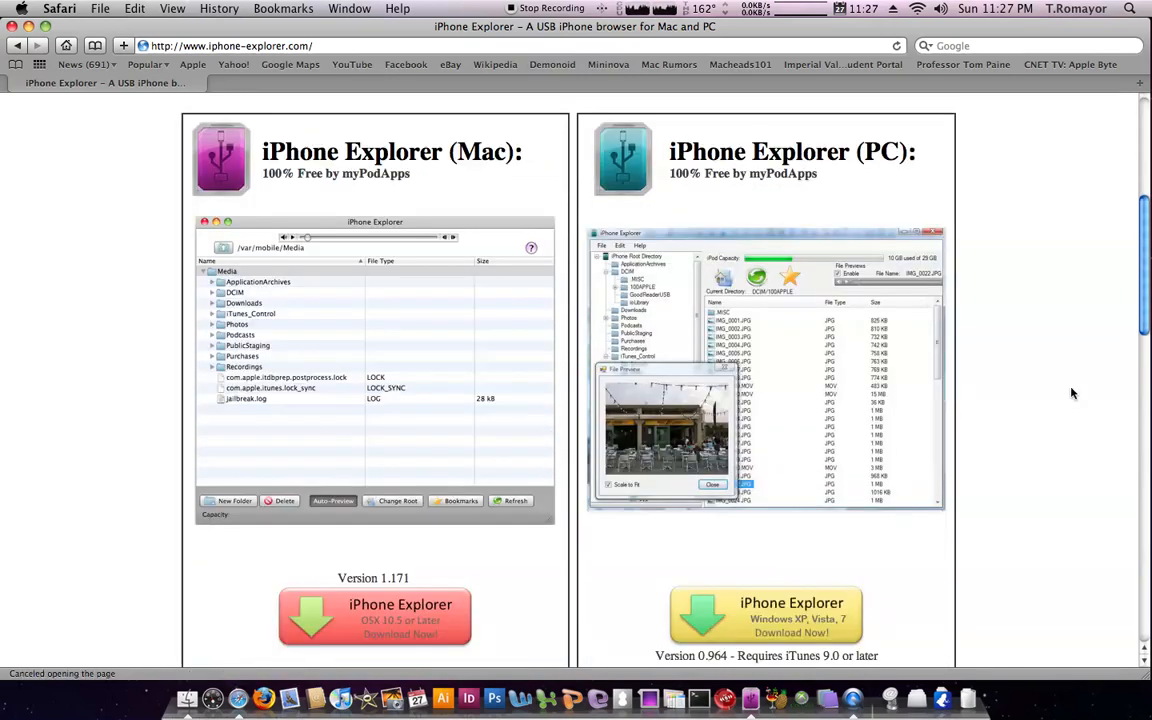
mouse_move(876, 168)
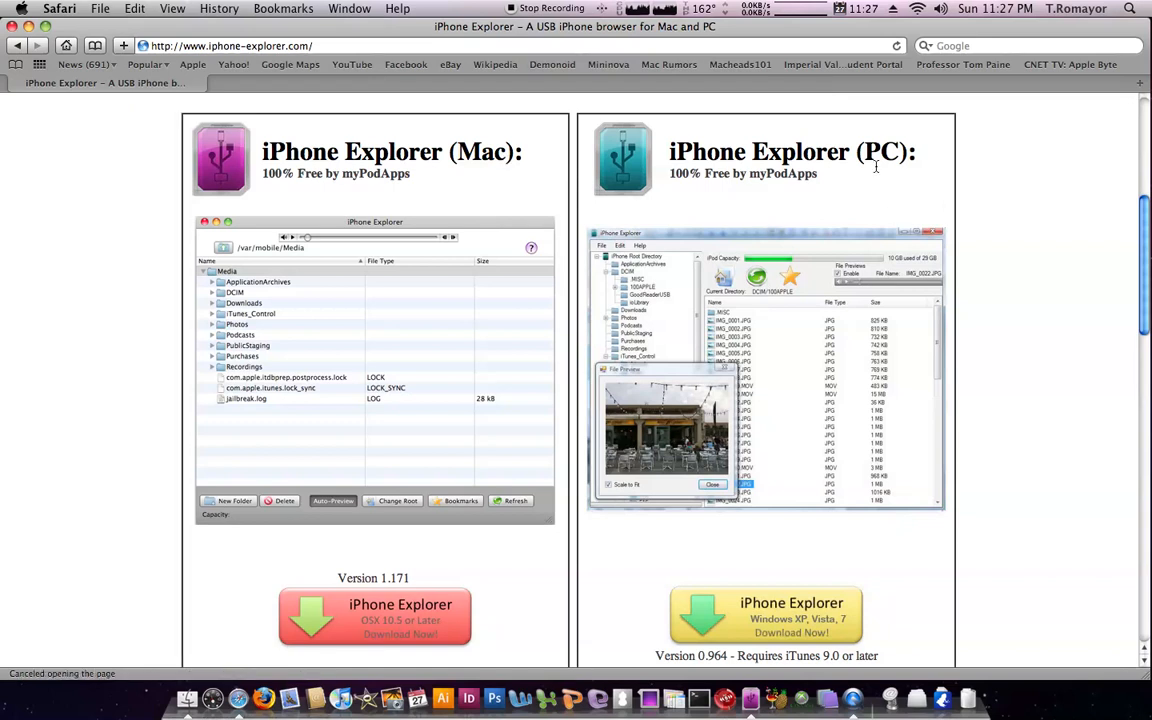
scroll(down, 3)
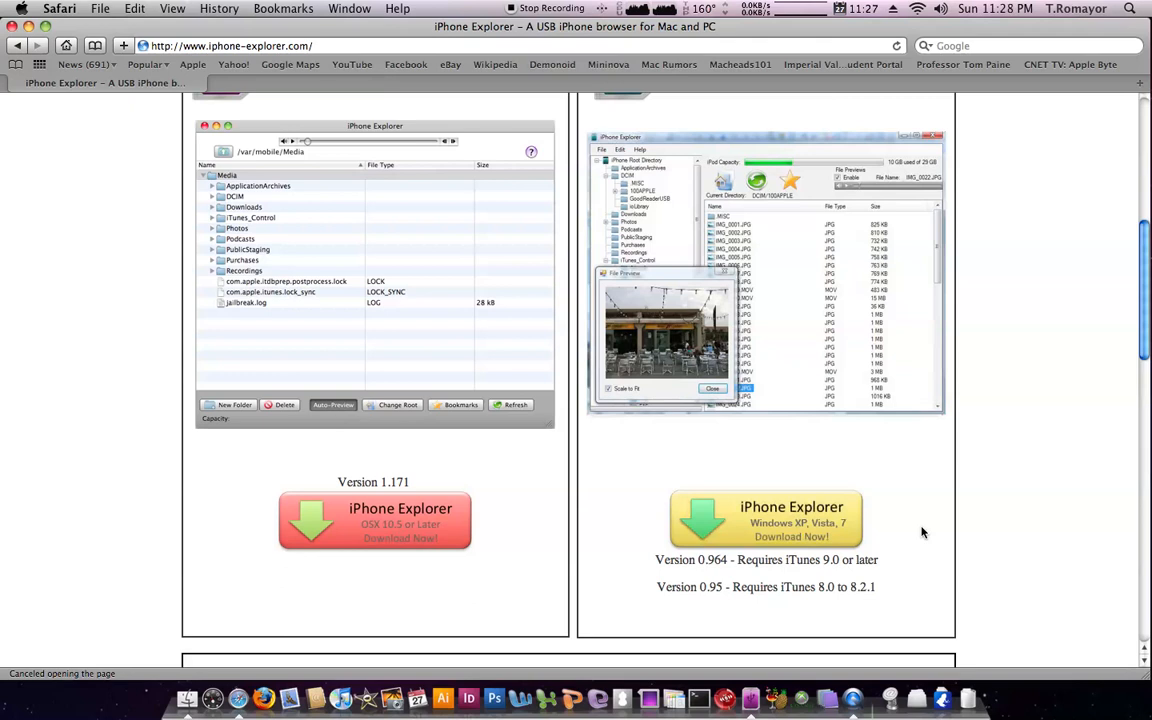
scroll(down, 3)
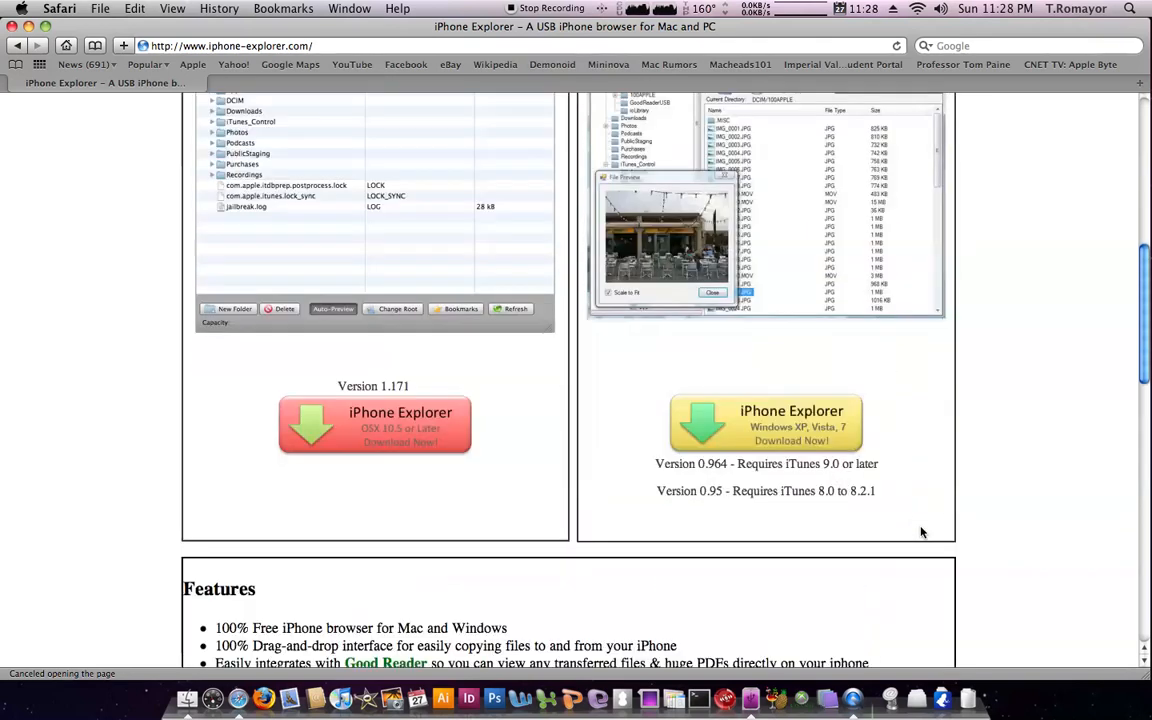
scroll(down, 3)
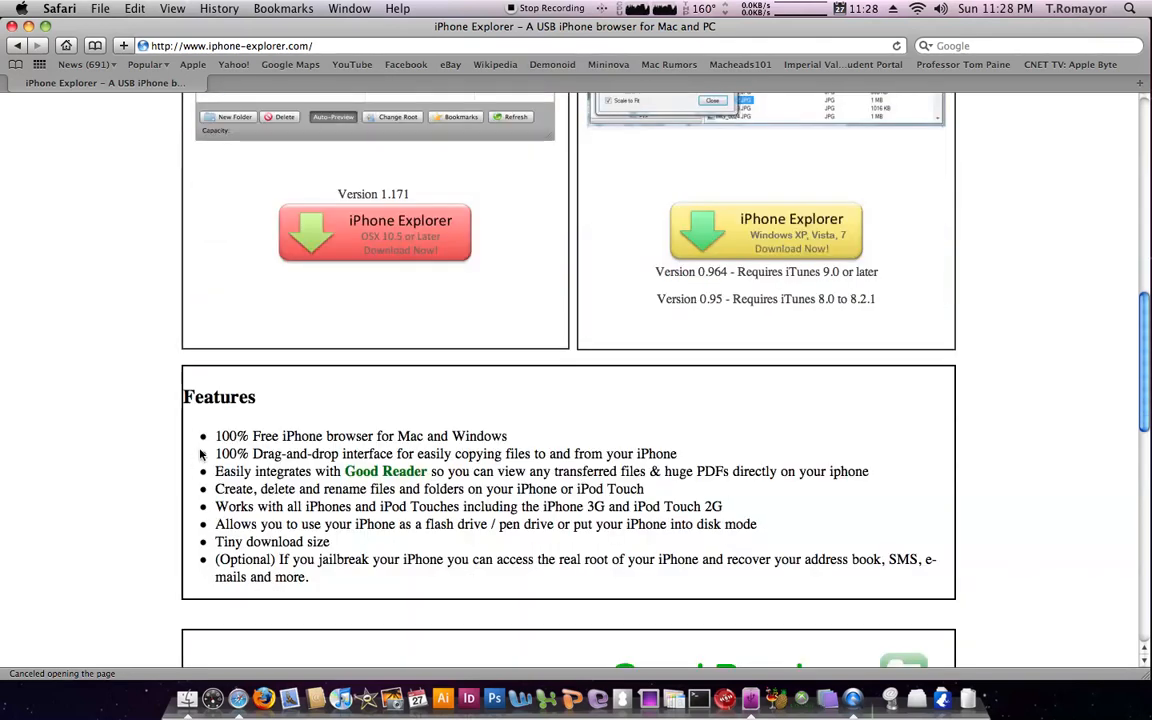
scroll(up, 3)
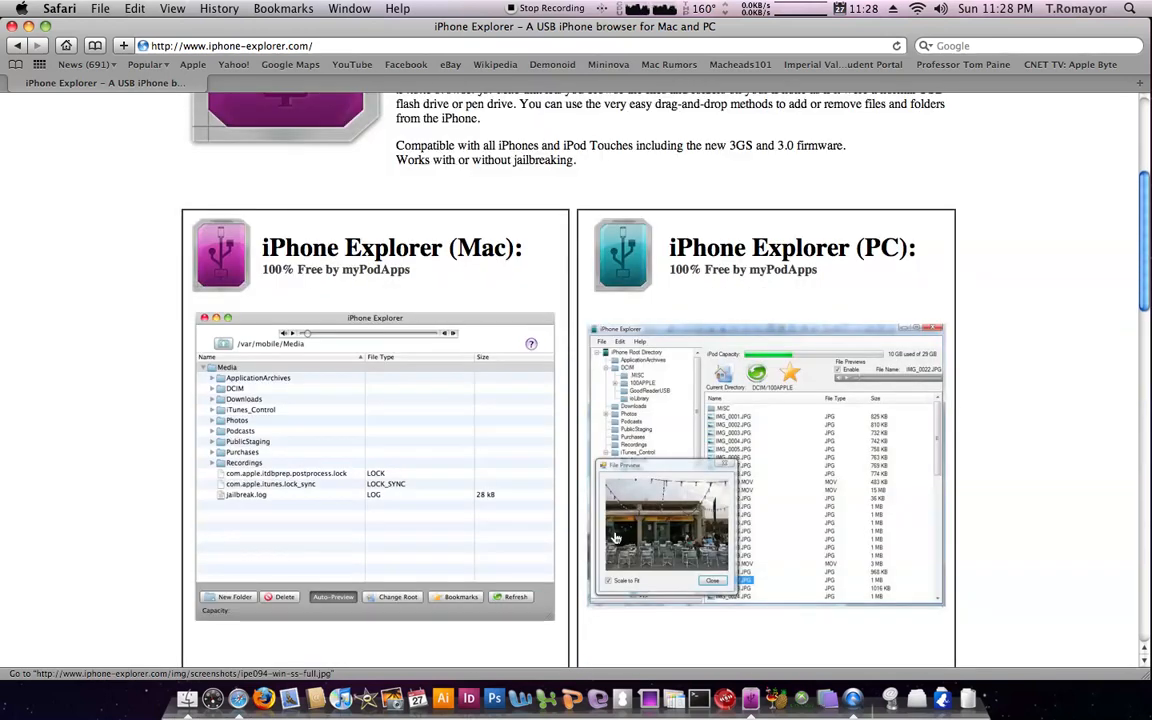
scroll(up, 3)
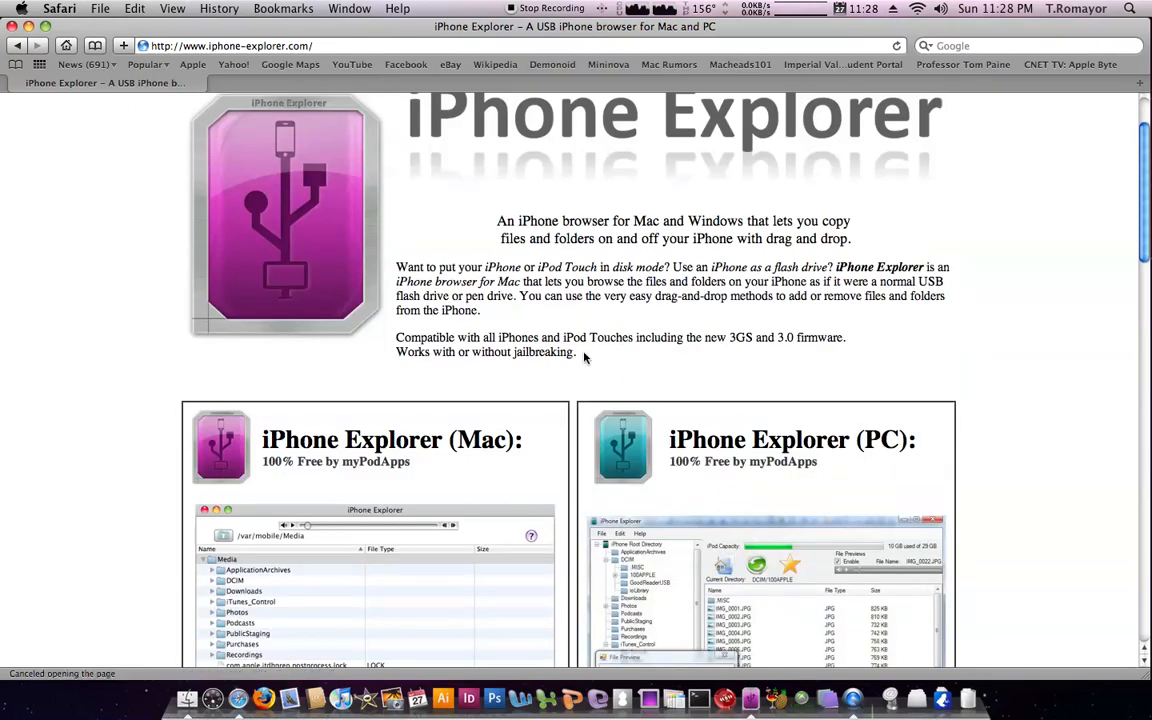
mouse_move(676, 352)
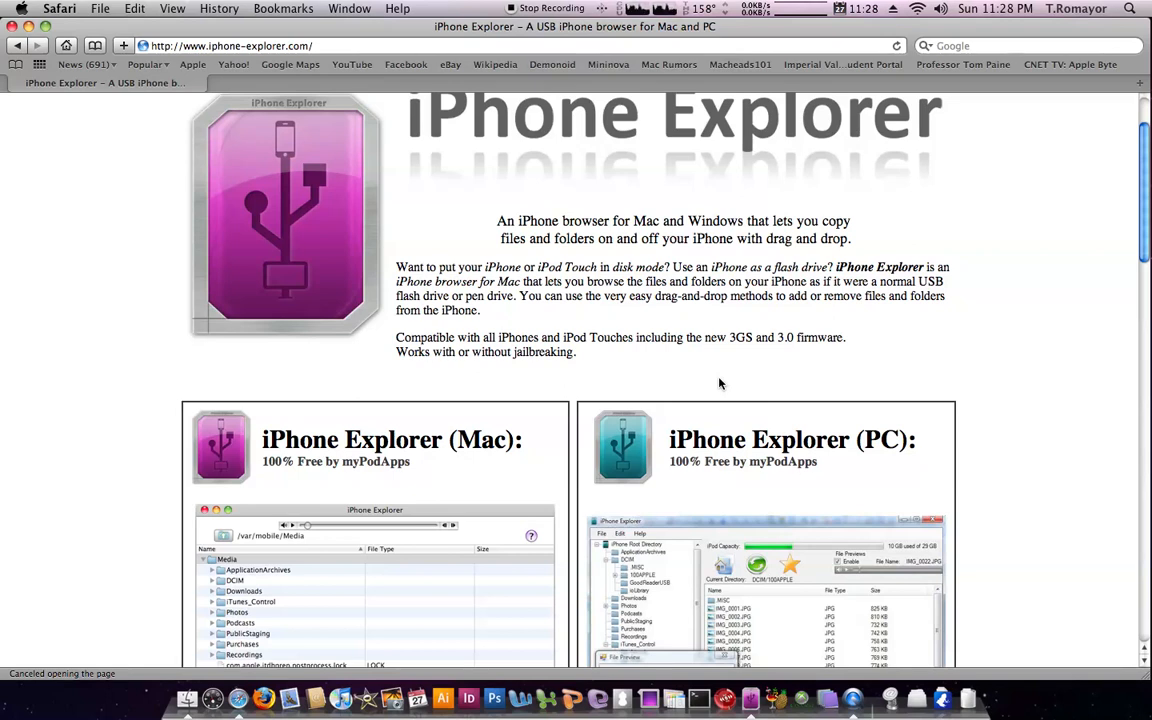
mouse_move(700, 456)
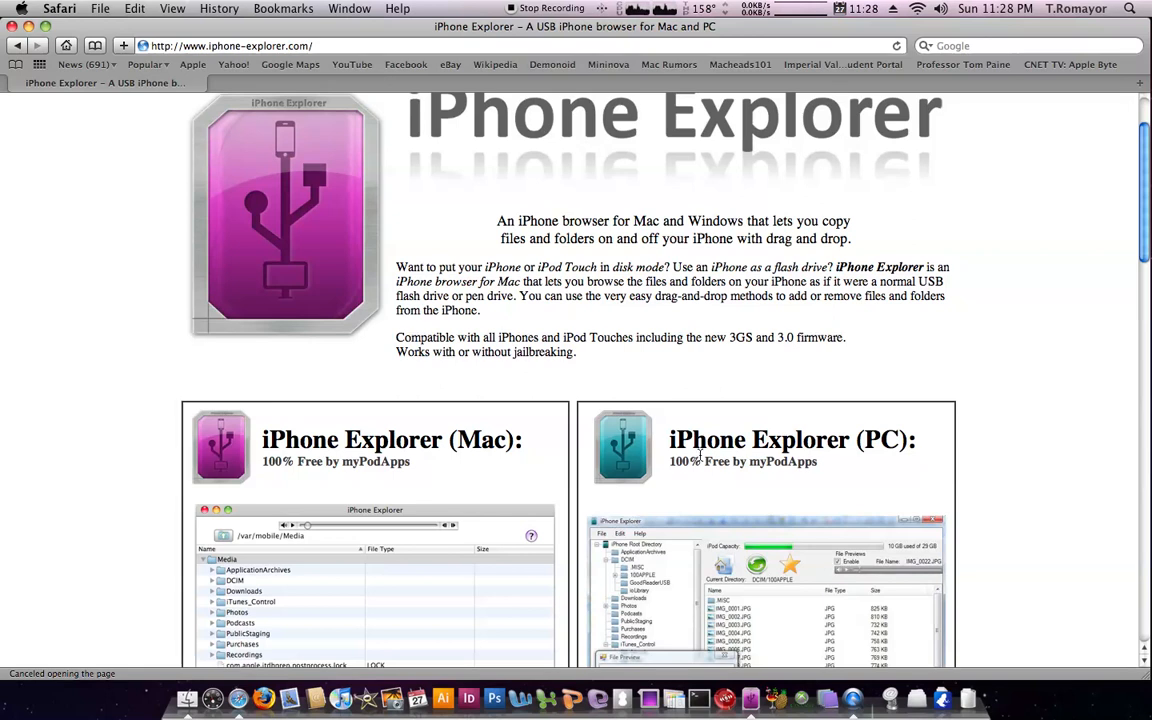
scroll(up, 3)
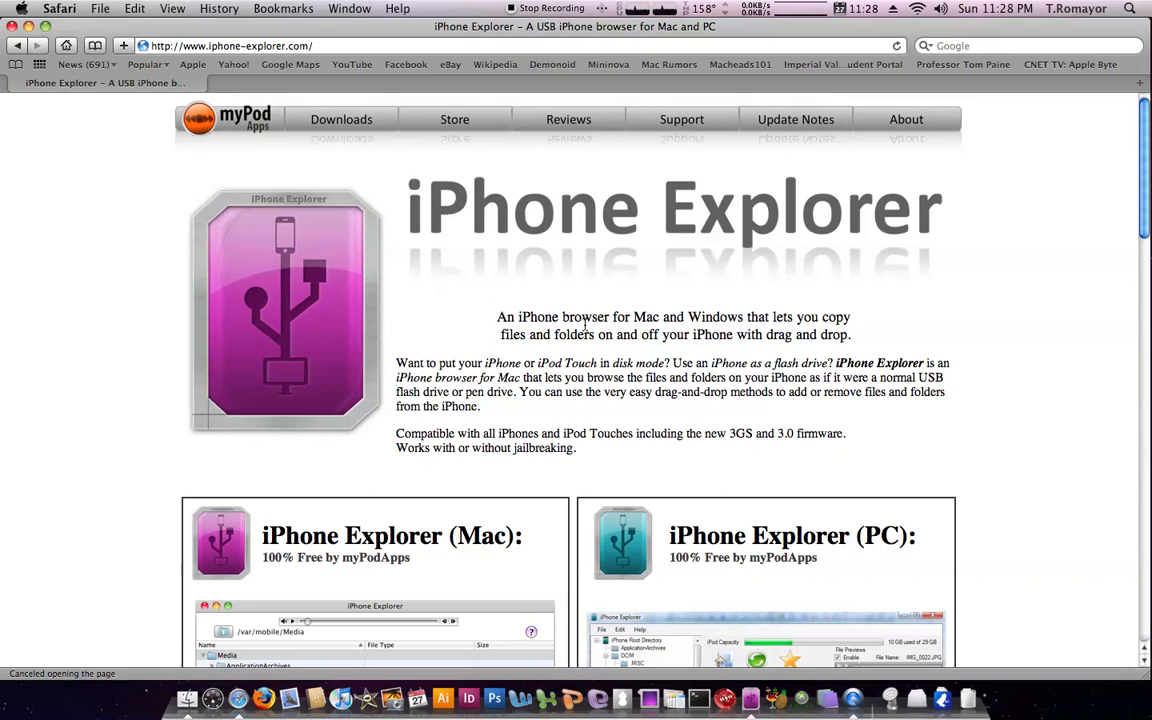
mouse_move(604, 216)
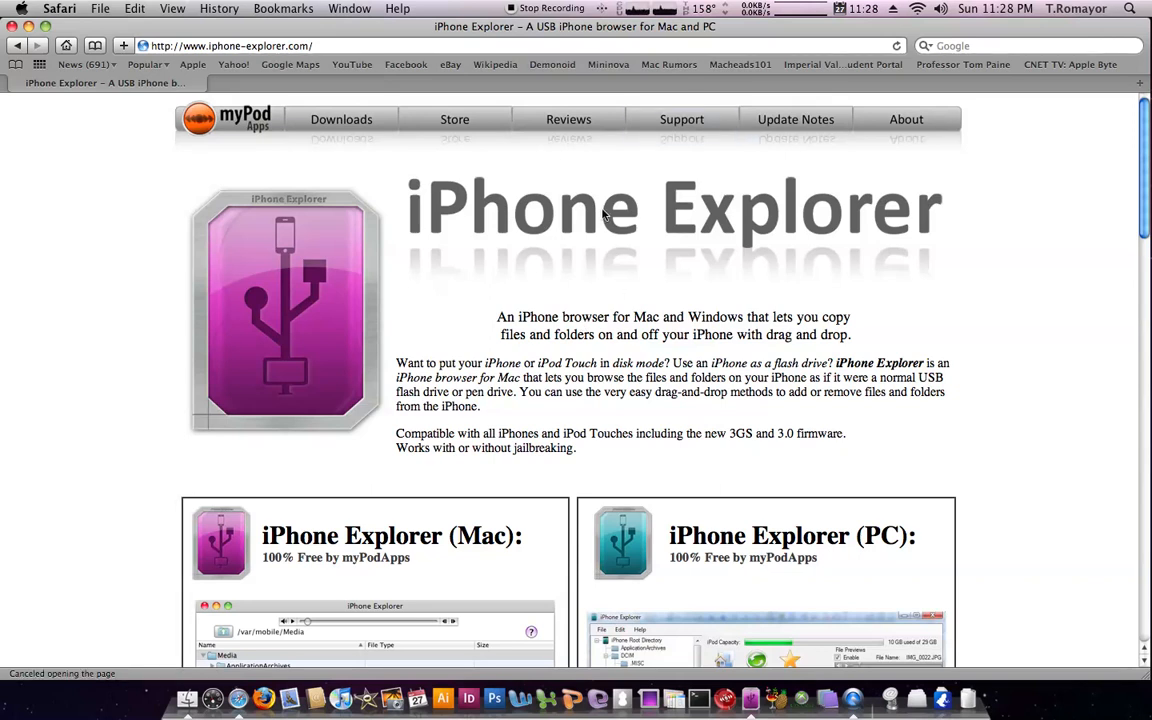